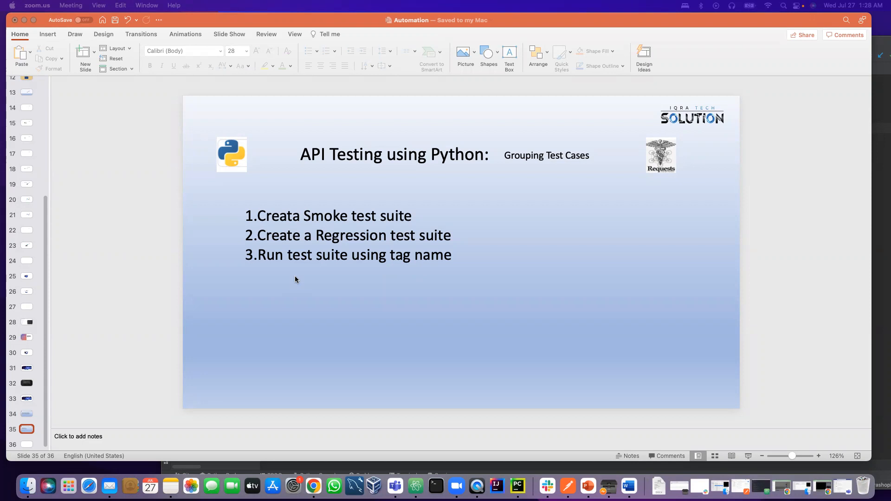
mouse_move(293, 280)
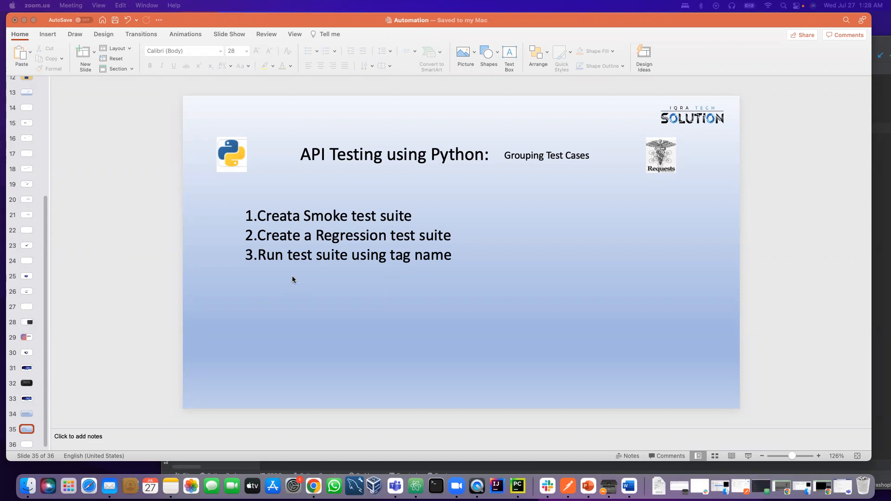
mouse_move(424, 215)
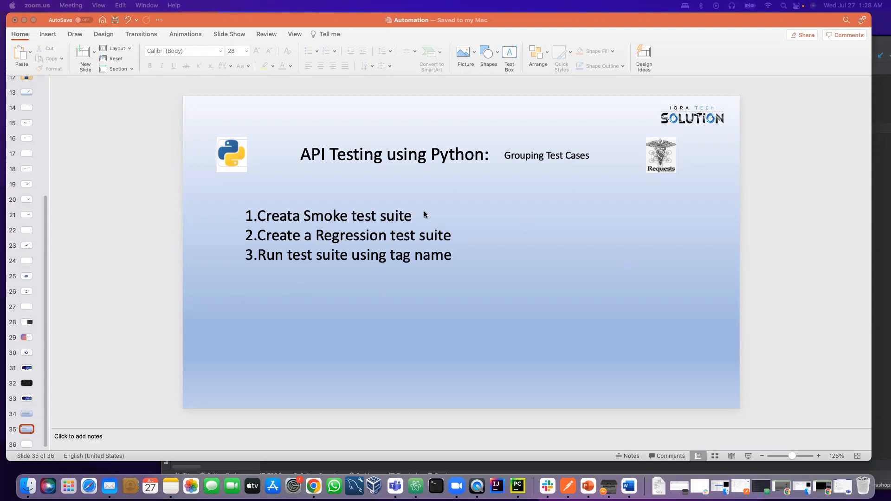
mouse_move(382, 245)
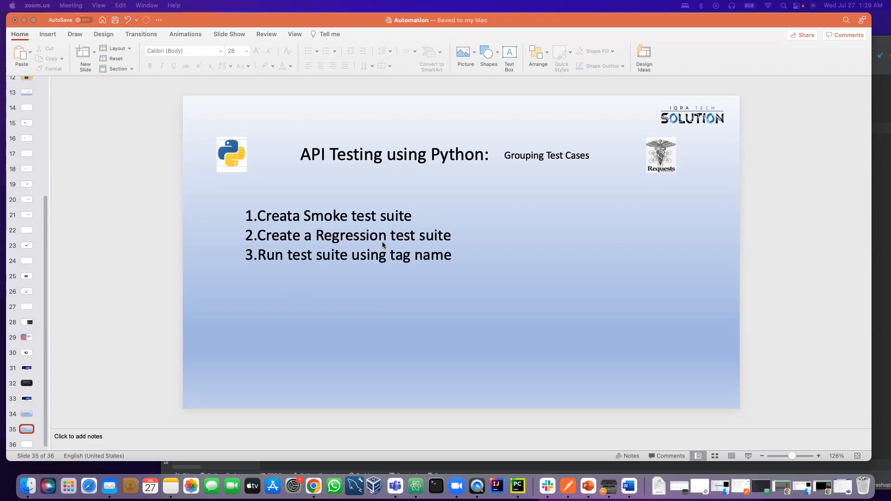
mouse_move(372, 220)
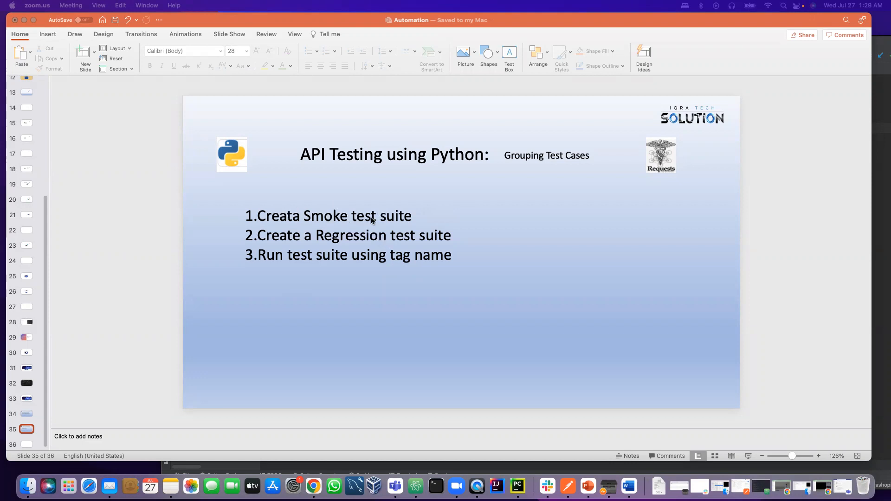
mouse_move(384, 220)
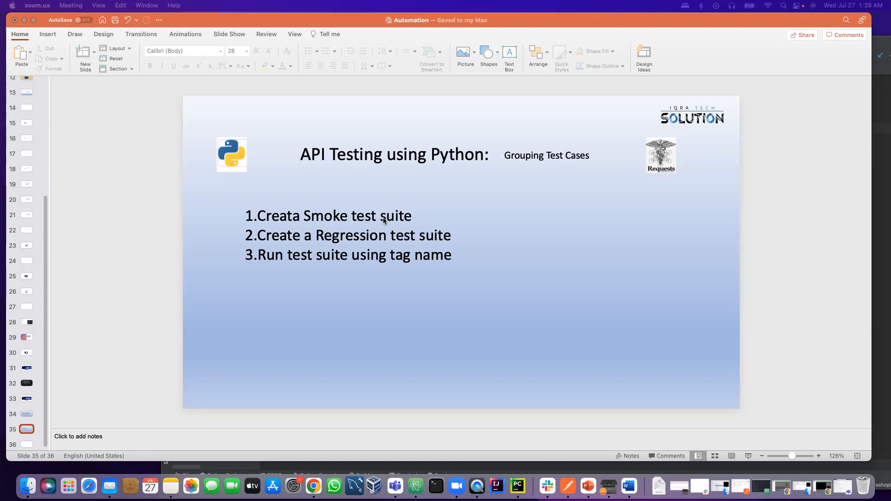
mouse_move(367, 219)
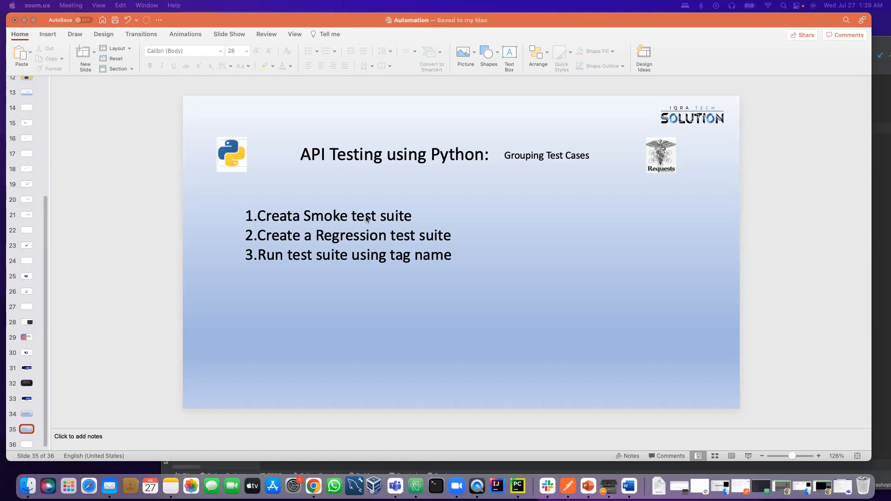
mouse_move(360, 221)
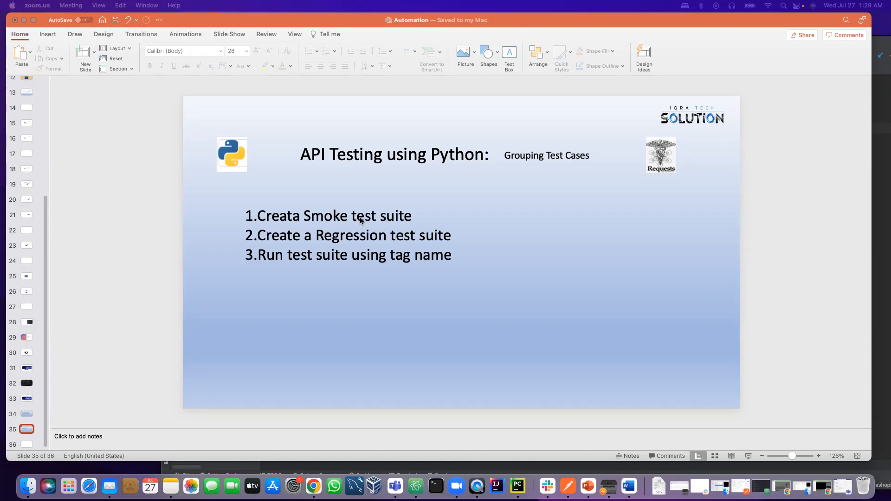
mouse_move(473, 238)
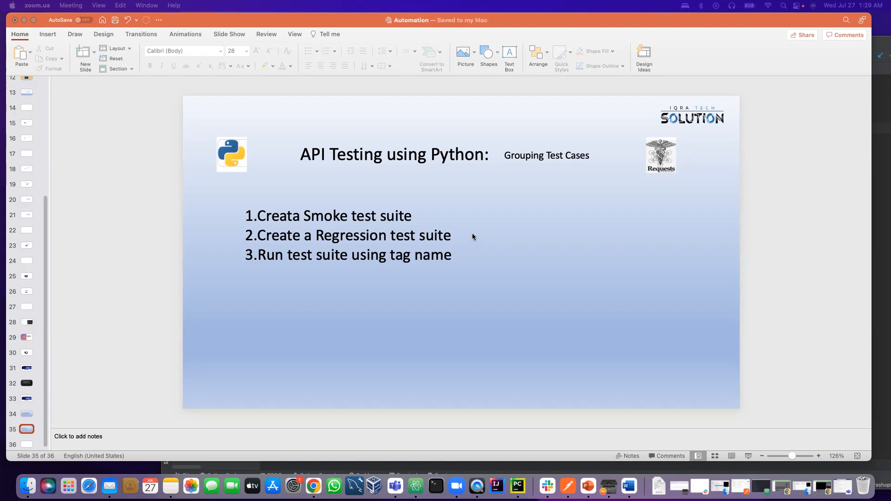
mouse_move(479, 225)
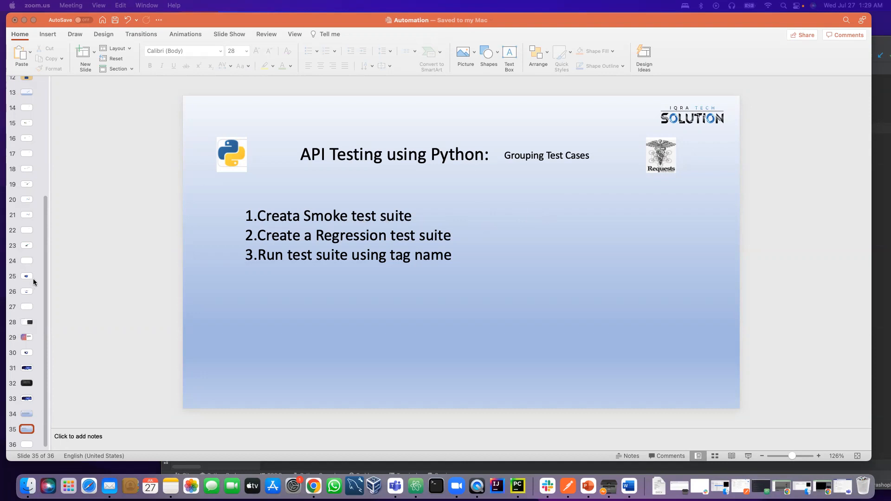
mouse_move(48, 165)
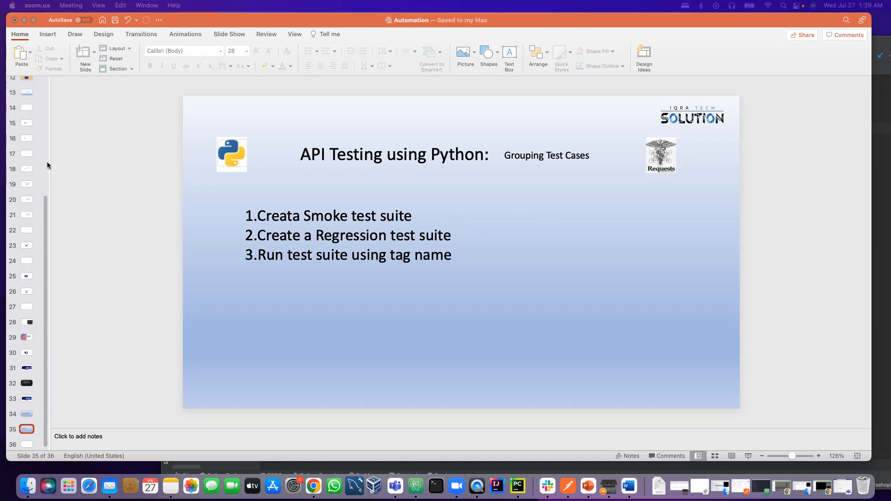
mouse_move(519, 487)
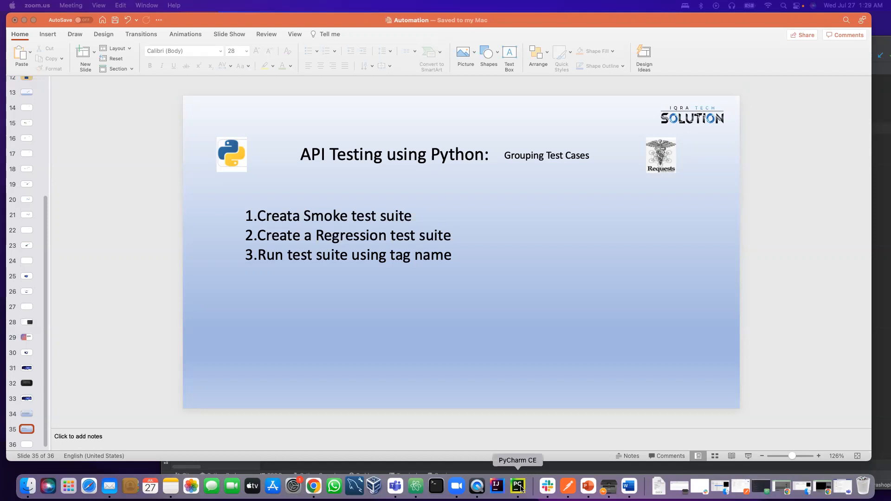
Step: Switch to the PyCharm project and open a terminal at the project root for the pytest smoke command
click(518, 485)
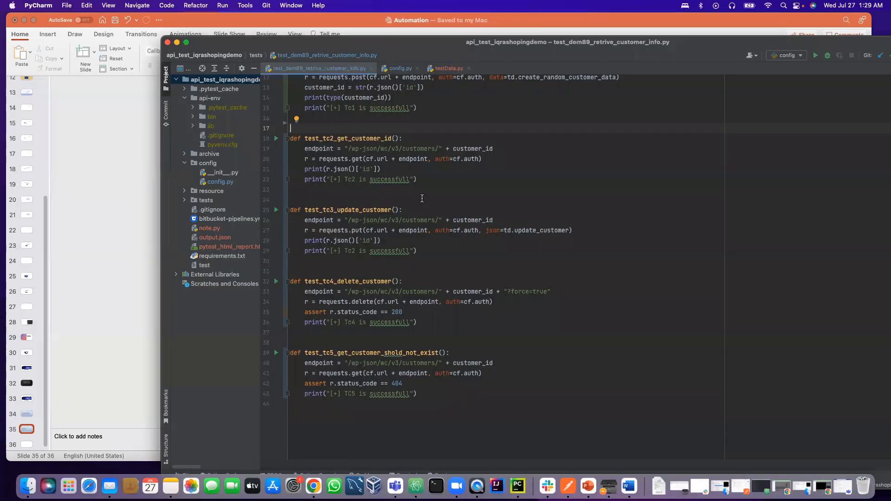
mouse_move(683, 41)
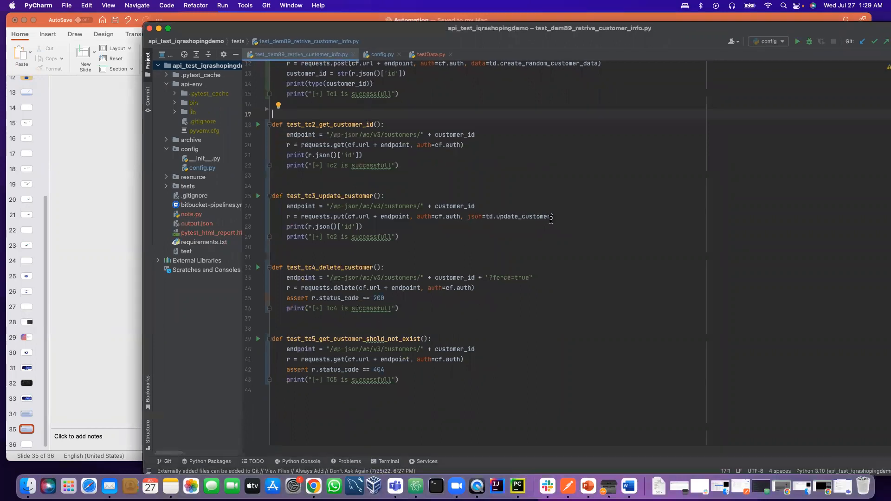
mouse_move(406, 263)
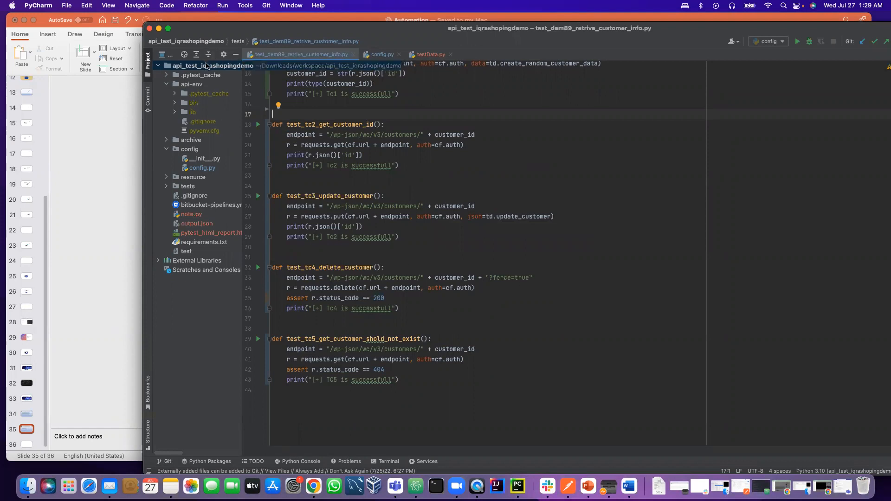
right_click(206, 65)
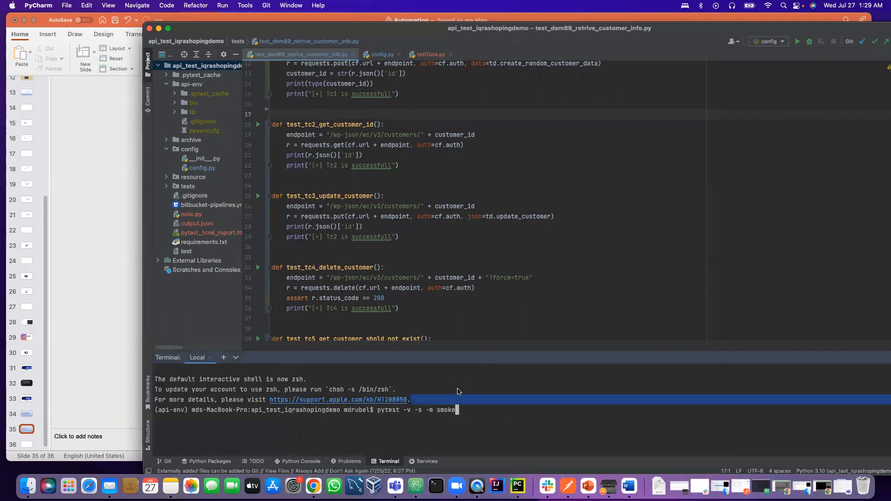
Step: Run pytest -v -s without the -m smoke filter and review the 5 failed customer tests
key(Backspace)
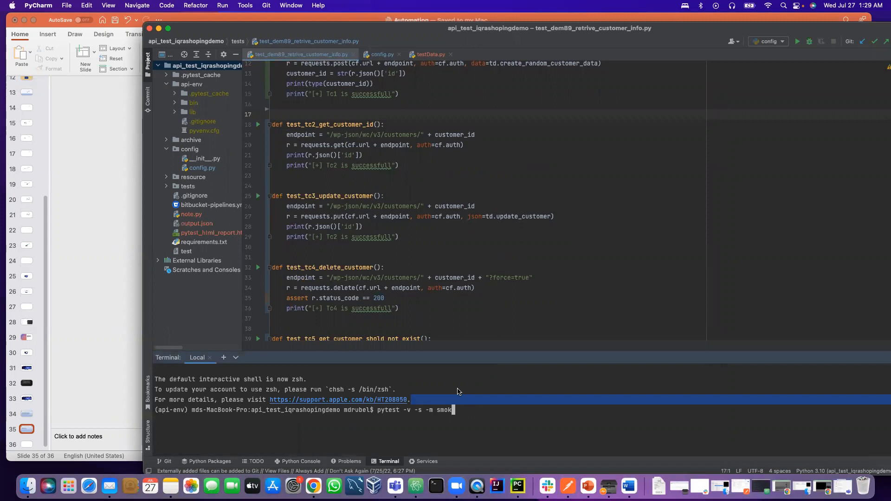
key(Backspace)
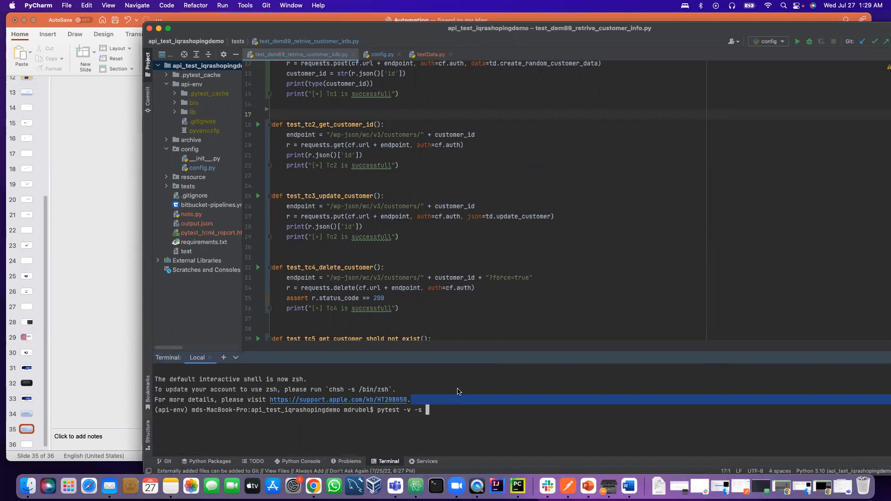
key(Enter)
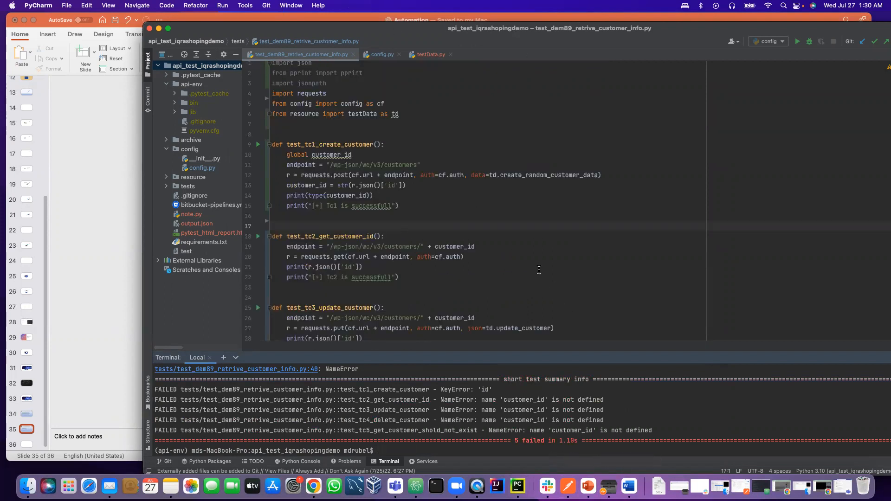
scroll(down, 3)
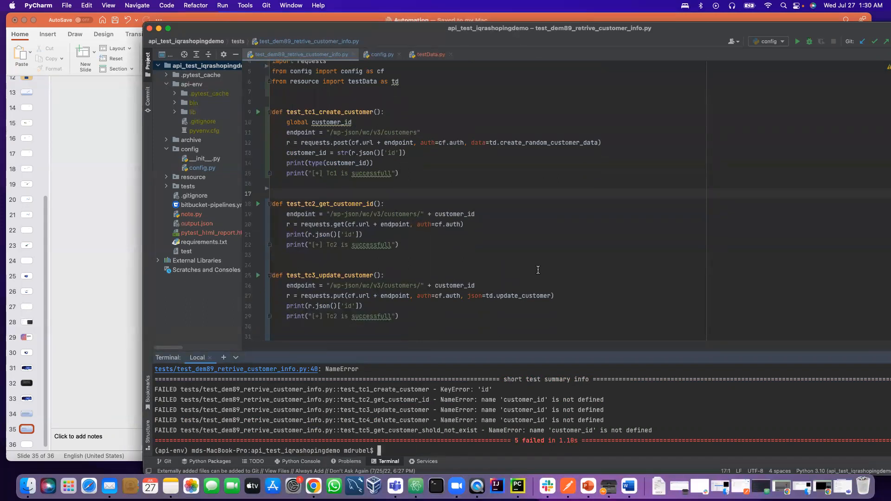
scroll(down, 3)
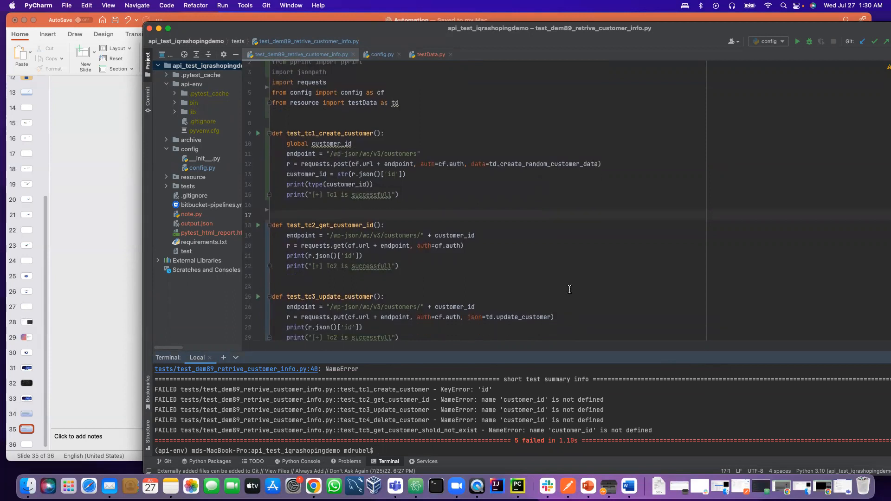
mouse_move(464, 448)
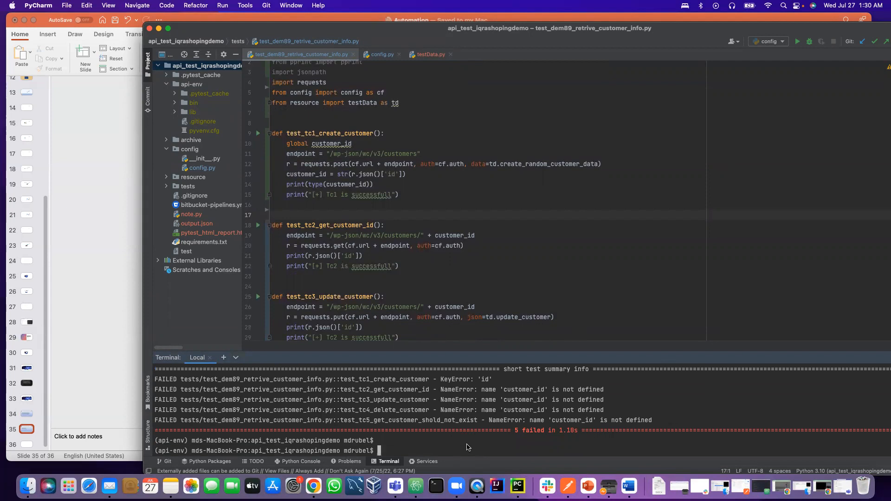
text(pytest -v -s)
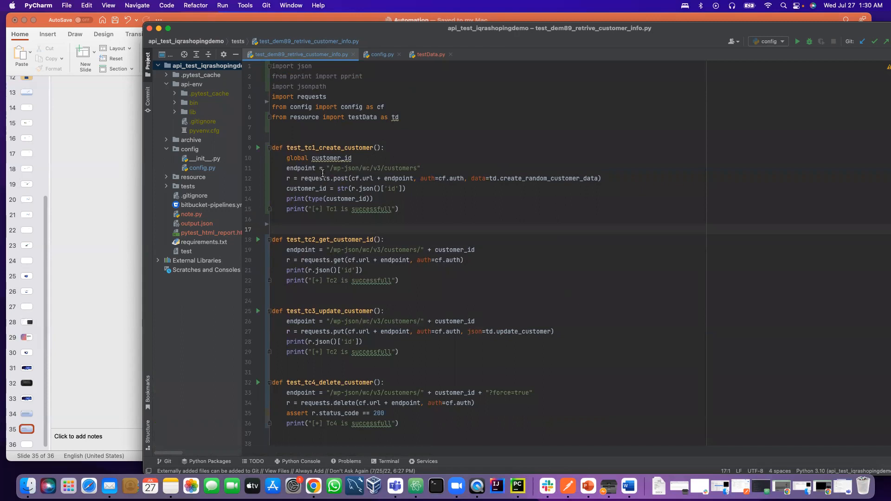
mouse_move(374, 387)
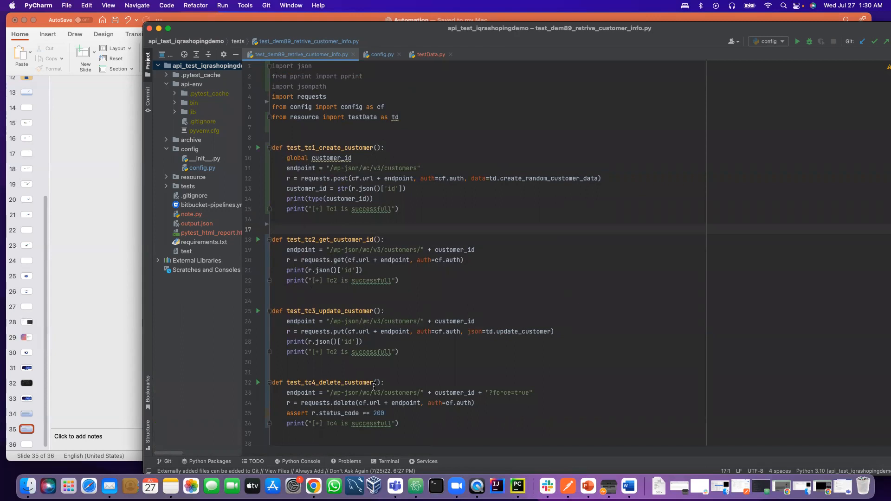
mouse_move(491, 354)
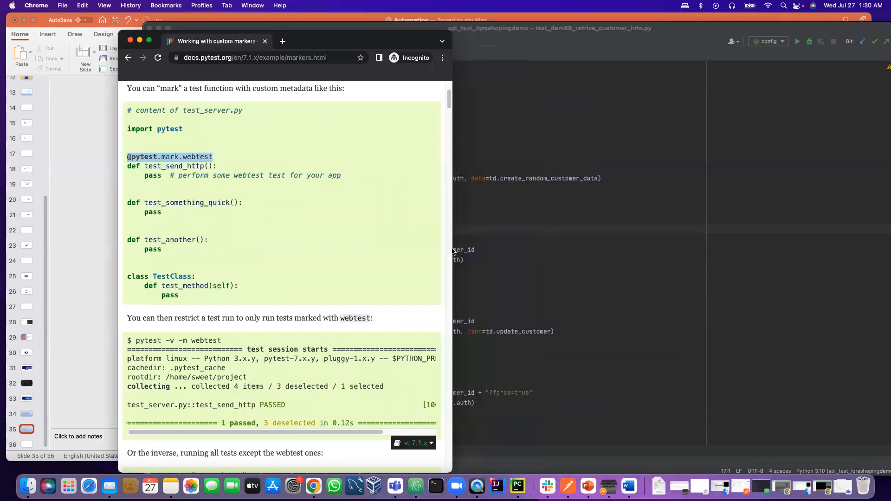
Step: Review the webtest marker example and the pytest -m webtest run command in the custom markers guide
scroll(down, 3)
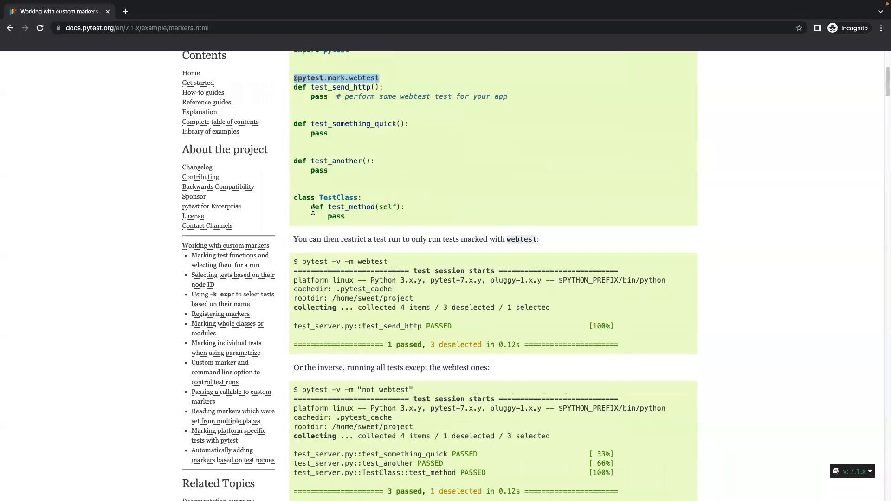
scroll(up, 3)
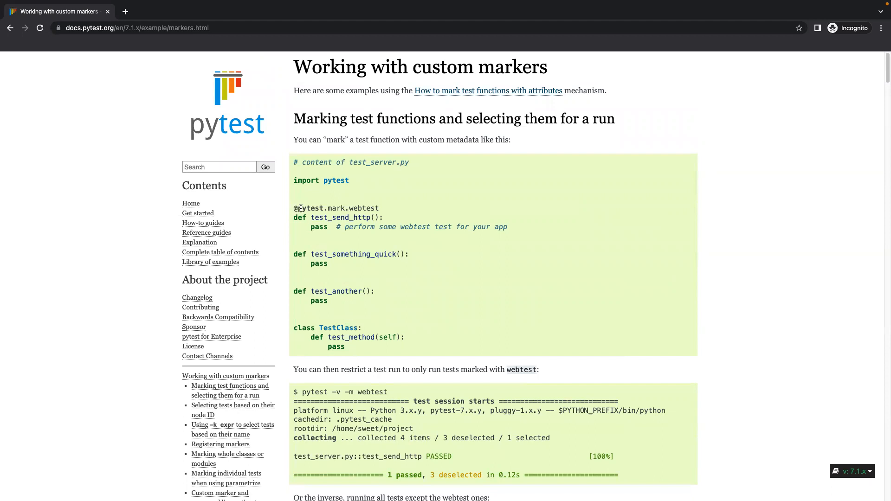
mouse_move(348, 210)
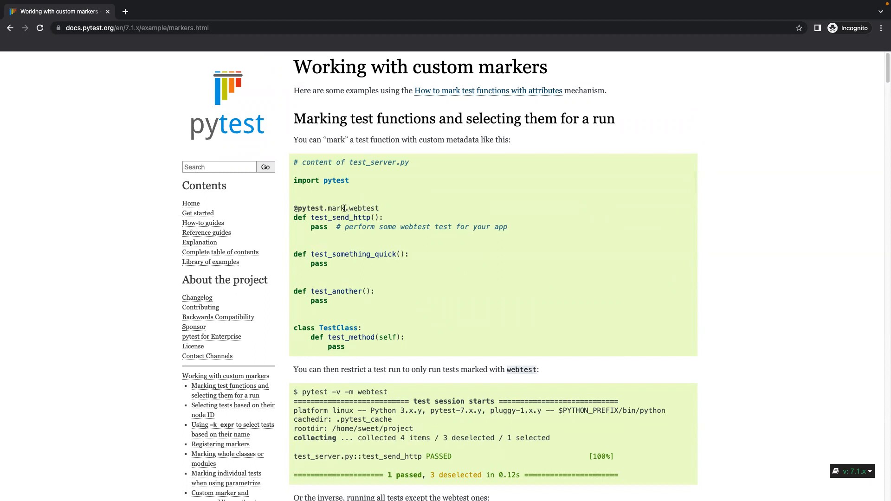
double_click(364, 208)
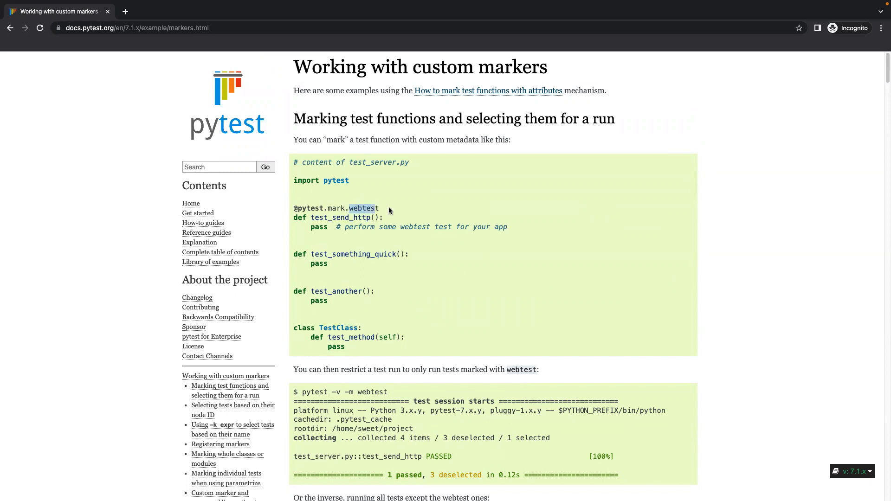
mouse_move(348, 220)
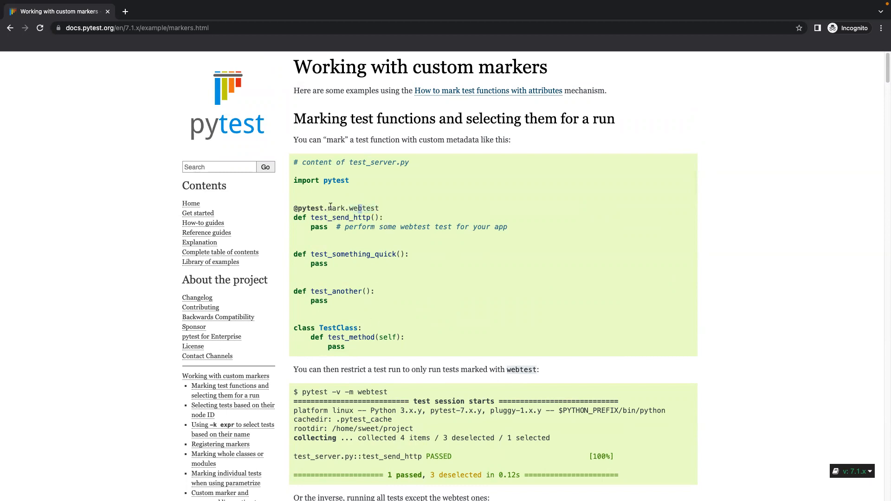
scroll(down, 3)
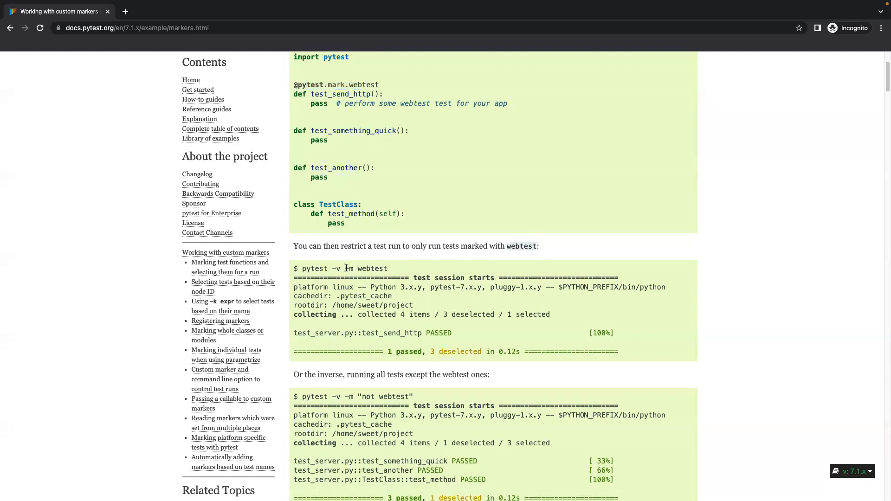
double_click(348, 268)
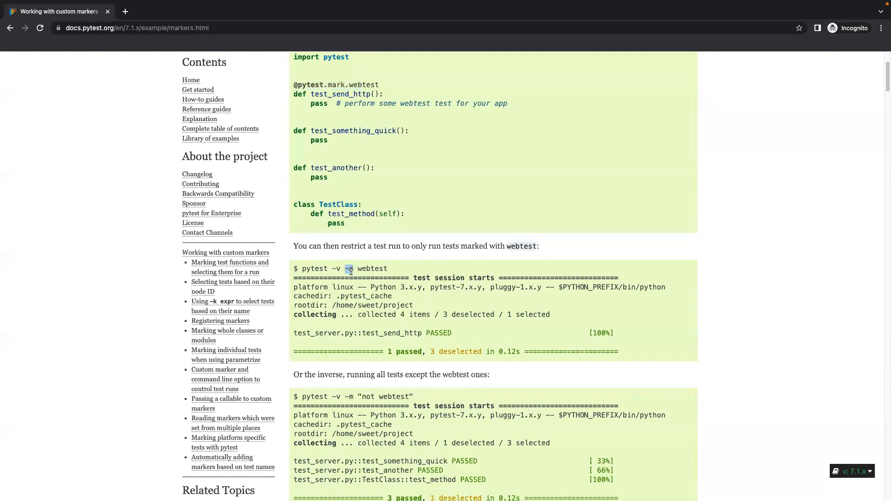
double_click(372, 268)
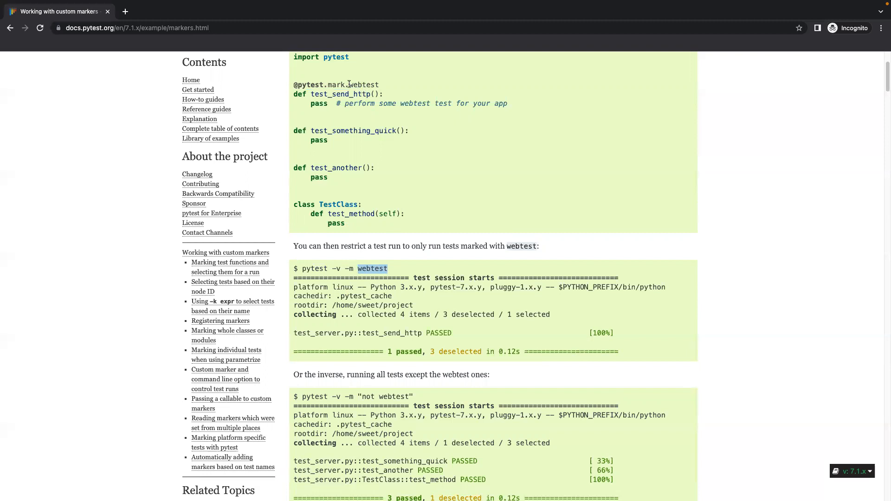
mouse_move(384, 235)
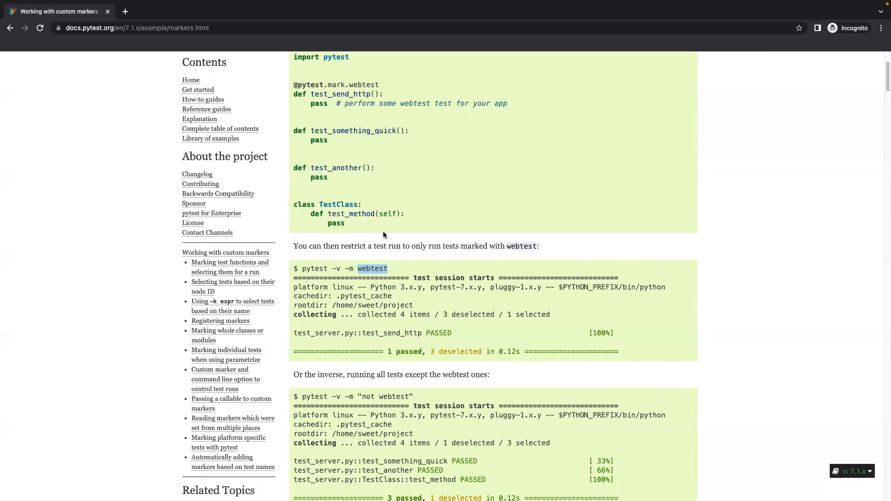
mouse_move(373, 269)
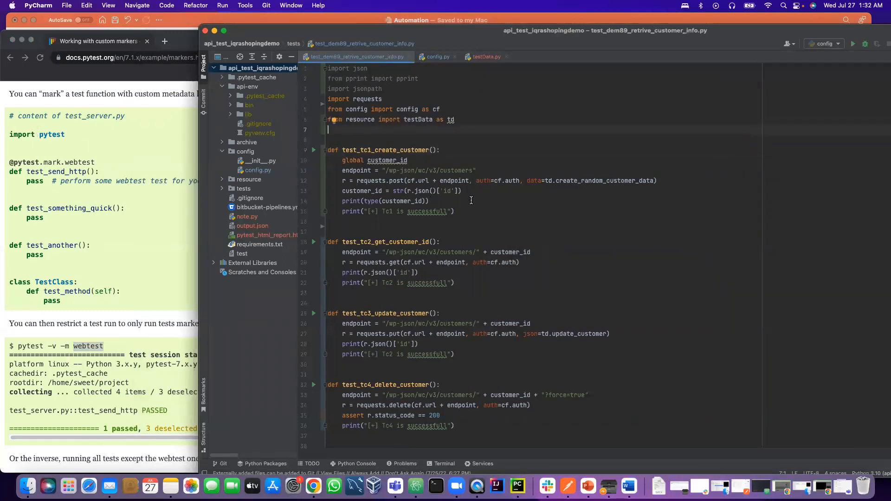
text(import)
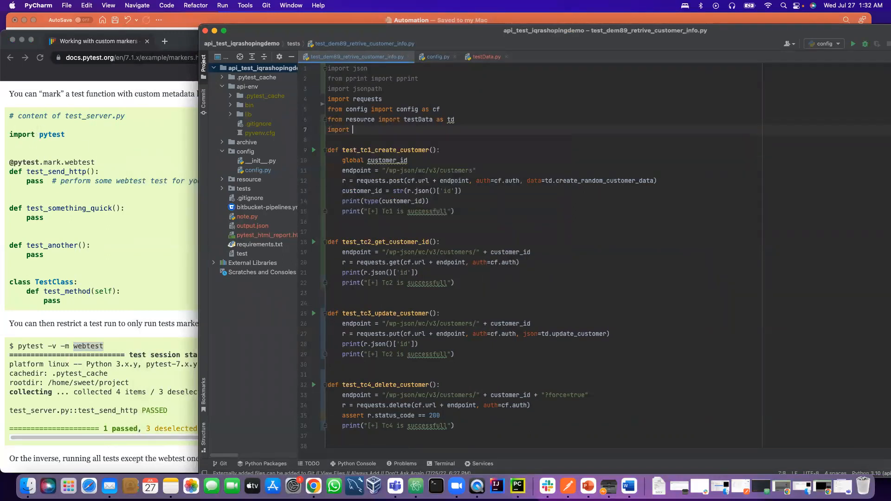
text(pytest)
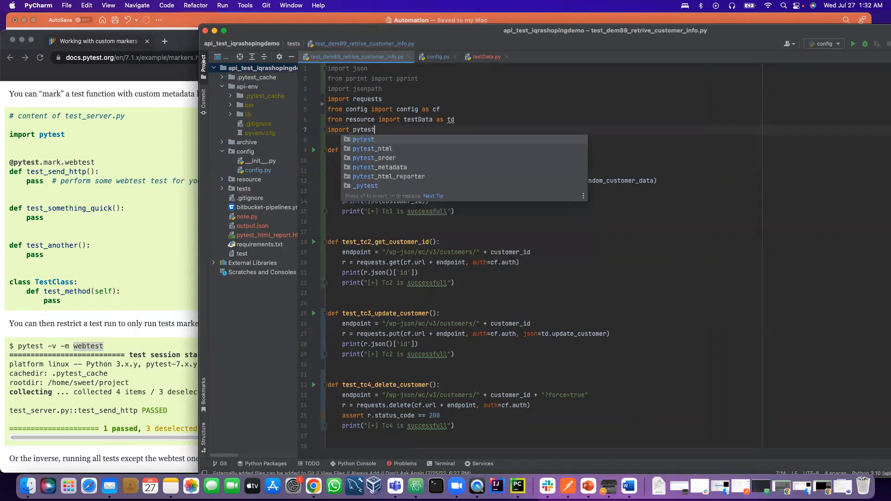
key(Escape)
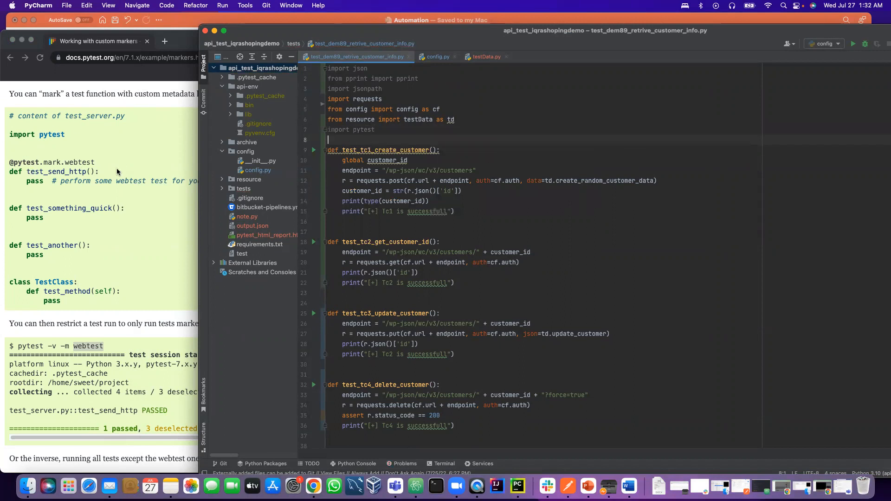
text(@)
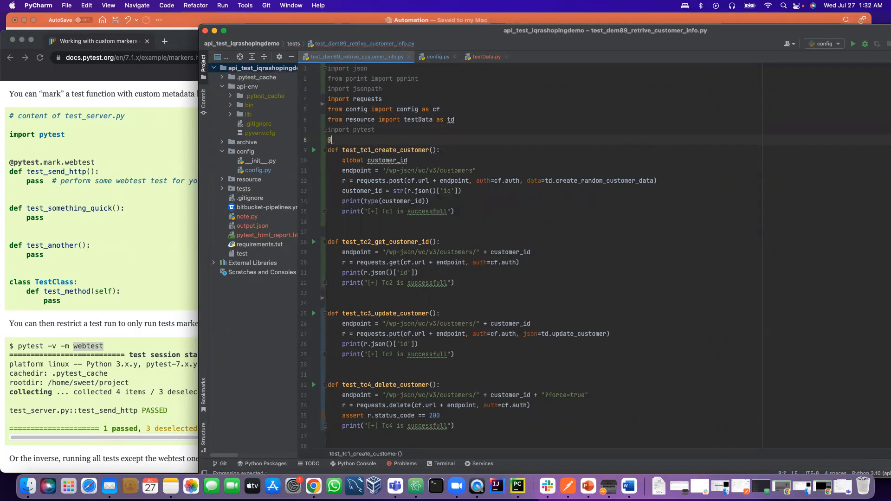
text(@pytest)
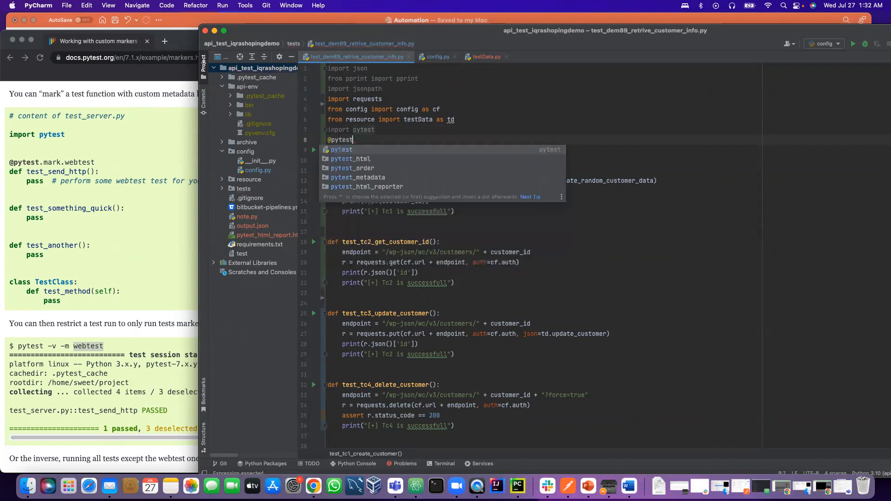
text(.mark)
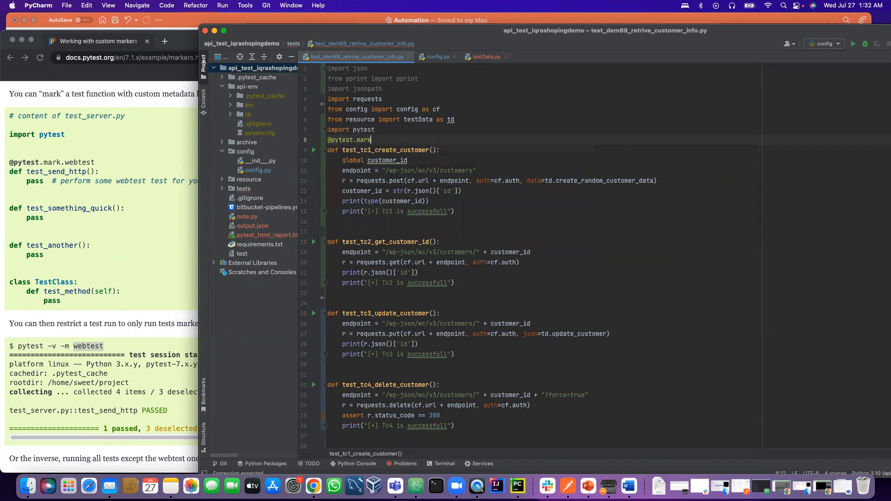
text(.smo)
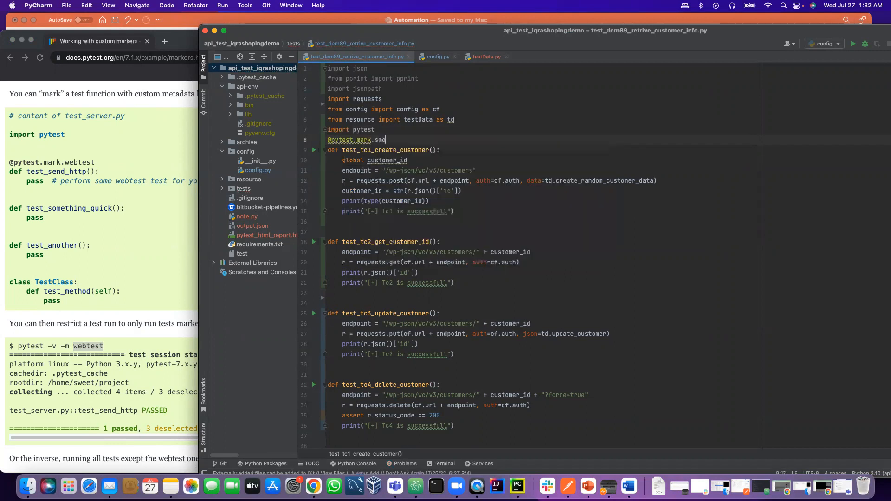
text(ke)
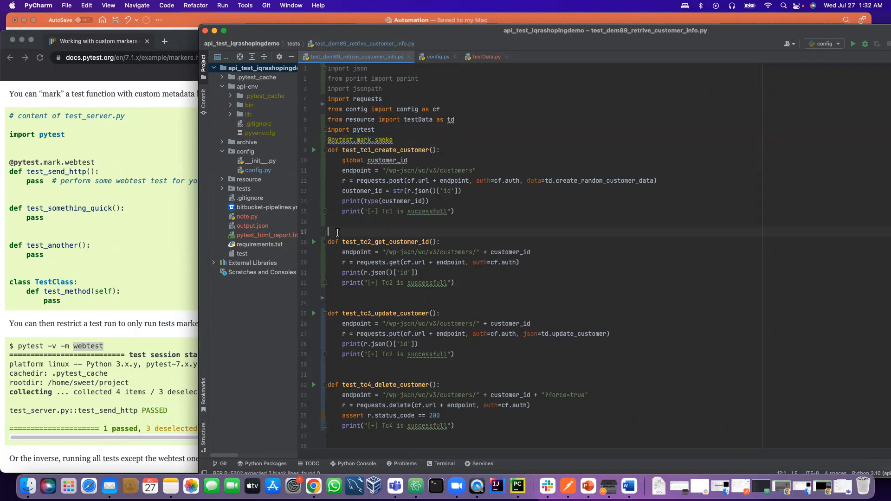
text(@pytest.mark.smoke)
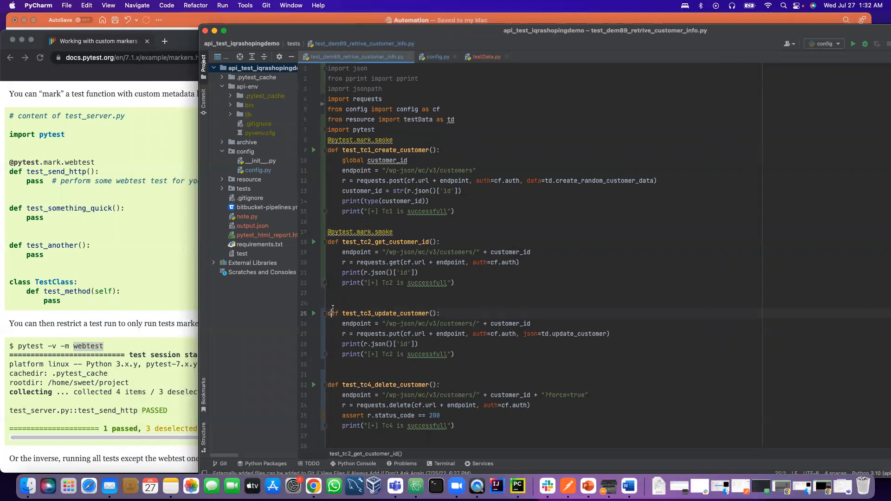
click(359, 303)
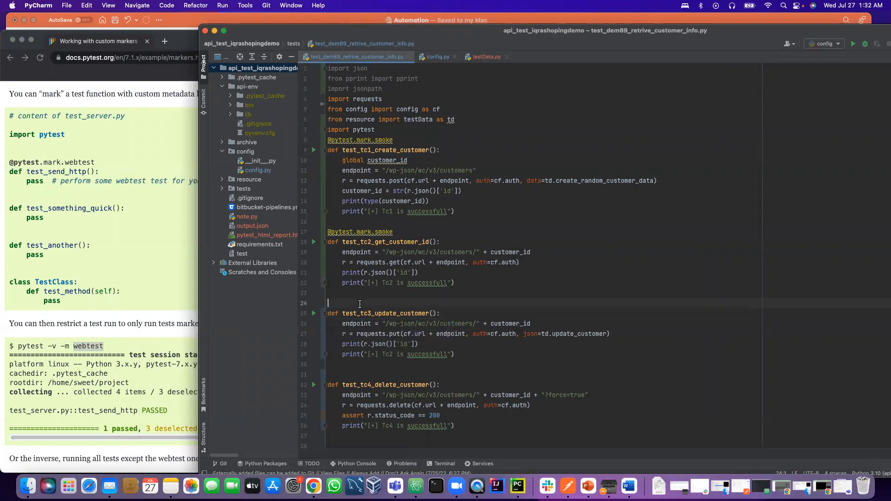
text(@pytest.mark.smoke)
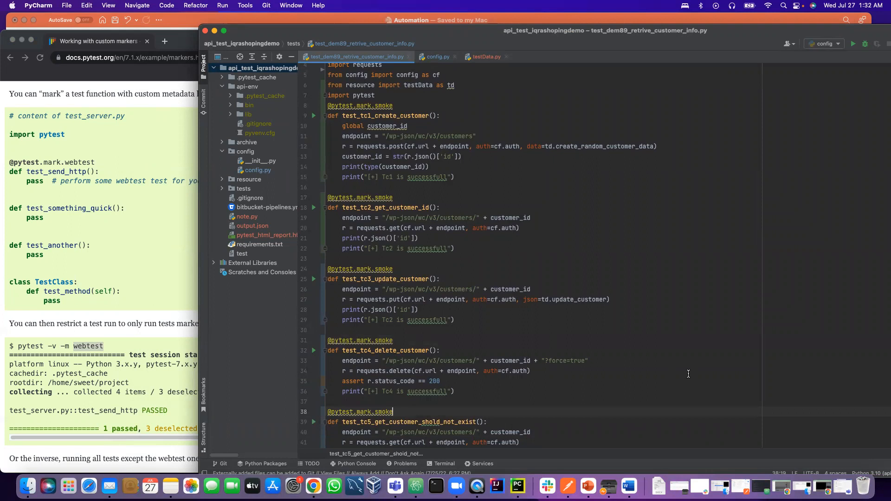
Step: Open a terminal at the project root from the Project view's folder actions
scroll(down, 3)
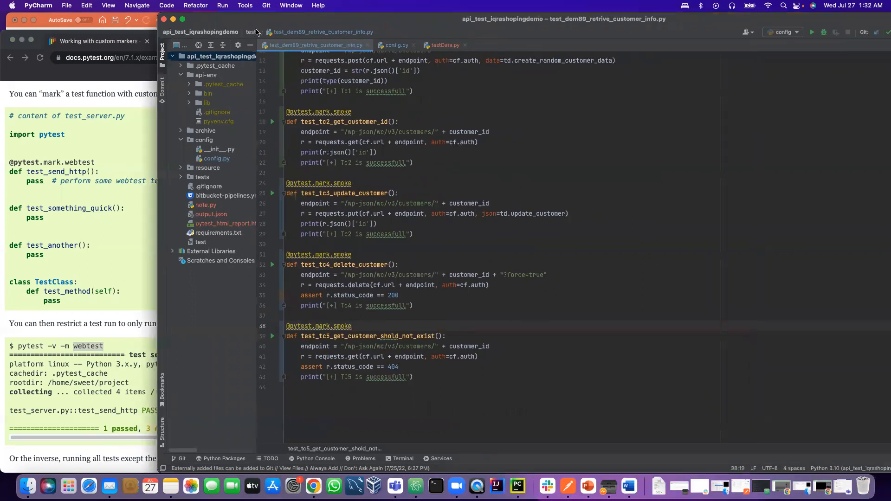
right_click(223, 56)
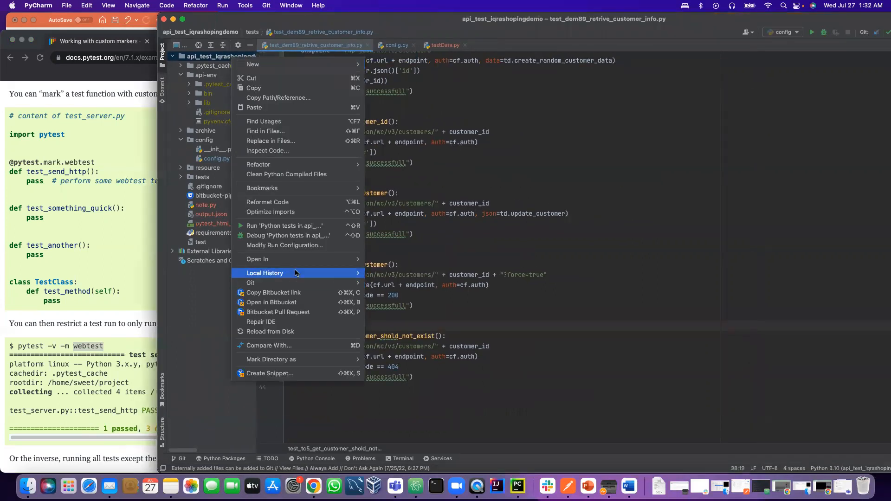
mouse_move(258, 259)
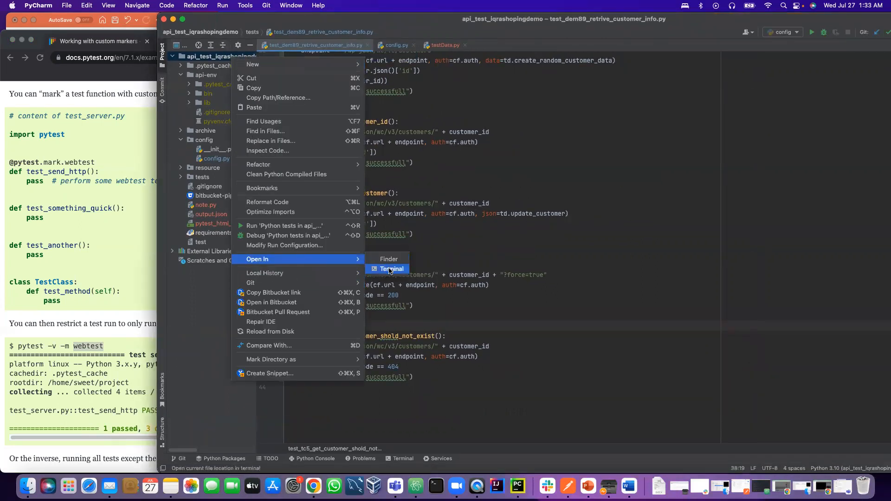
click(392, 268)
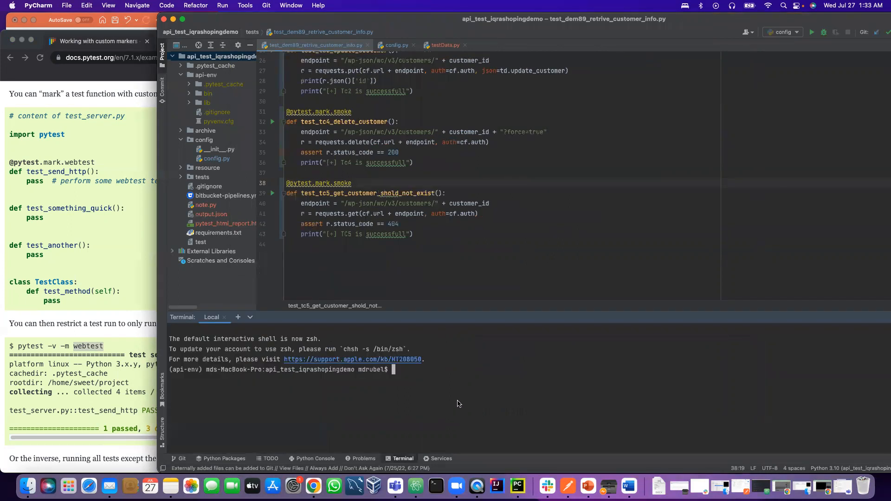
Step: Run pytest -v -m smoke in the terminal, getting 5 passed with unknown-marker warnings
text(p)
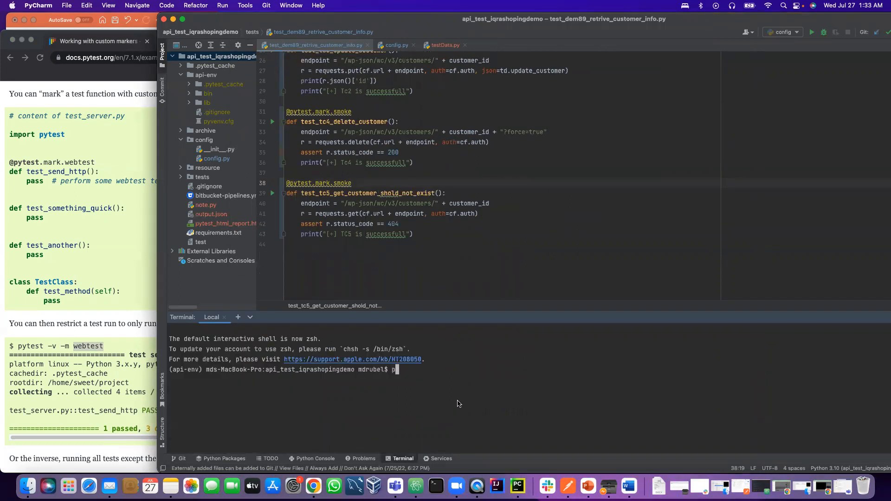
text(pytest)
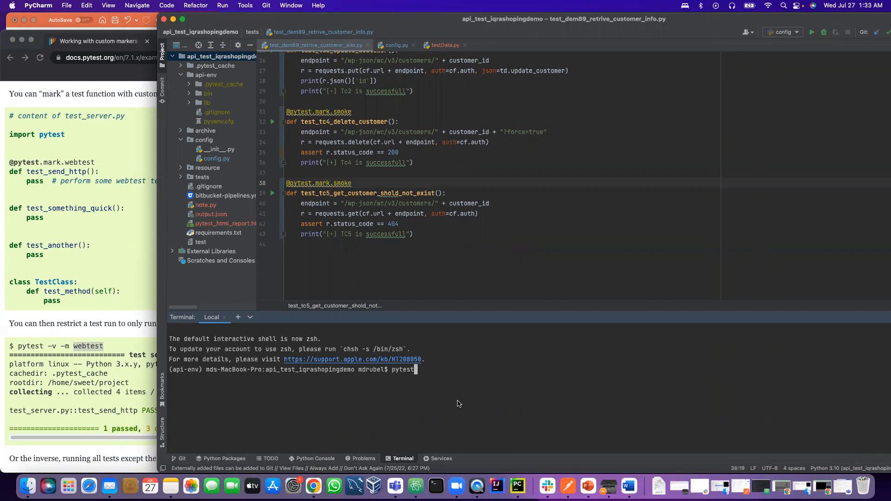
text(-v -)
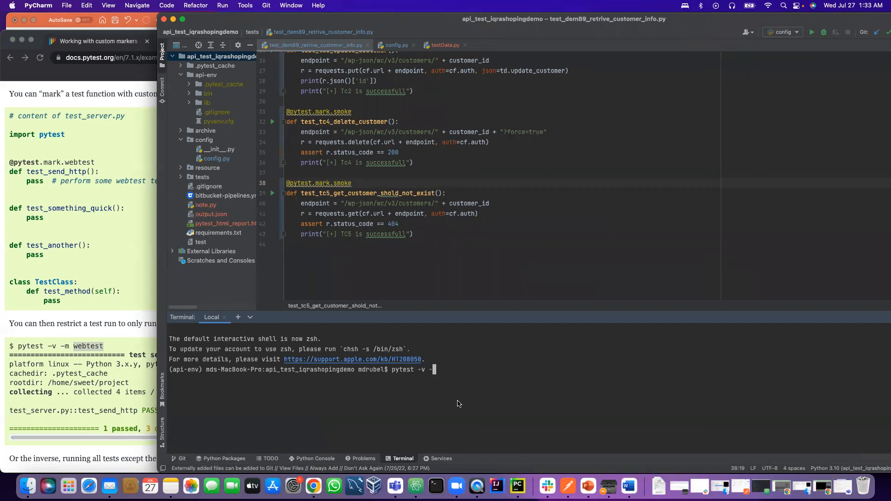
text(m)
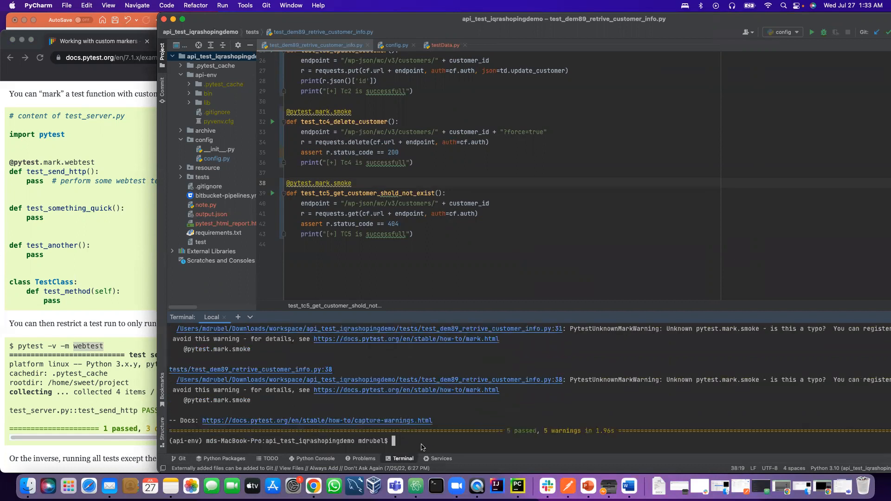
Step: Rerun pytest -v -m smoke and scroll through the verbose output of five passed tests
text(pytest -v -m smoke)
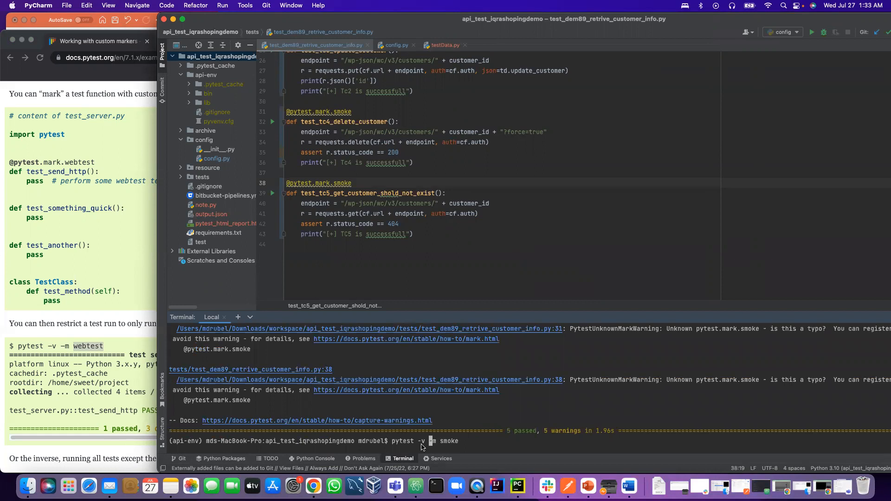
key(Enter)
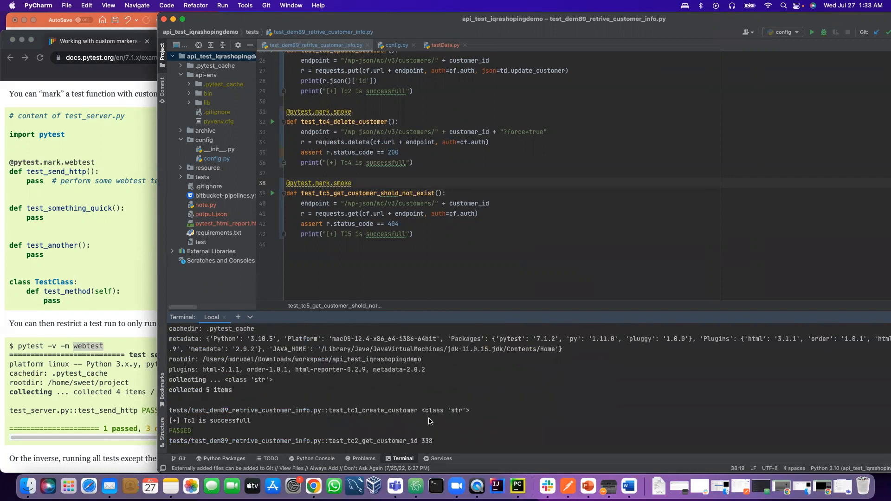
scroll(down, 3)
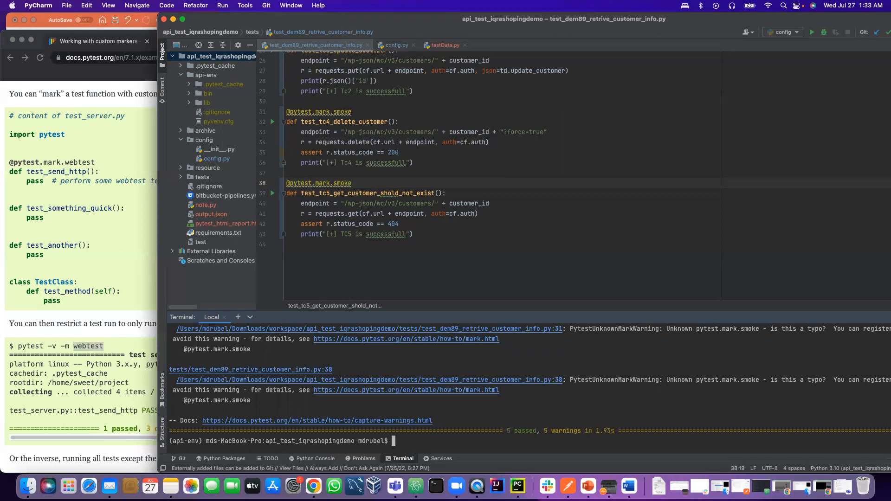
mouse_move(507, 360)
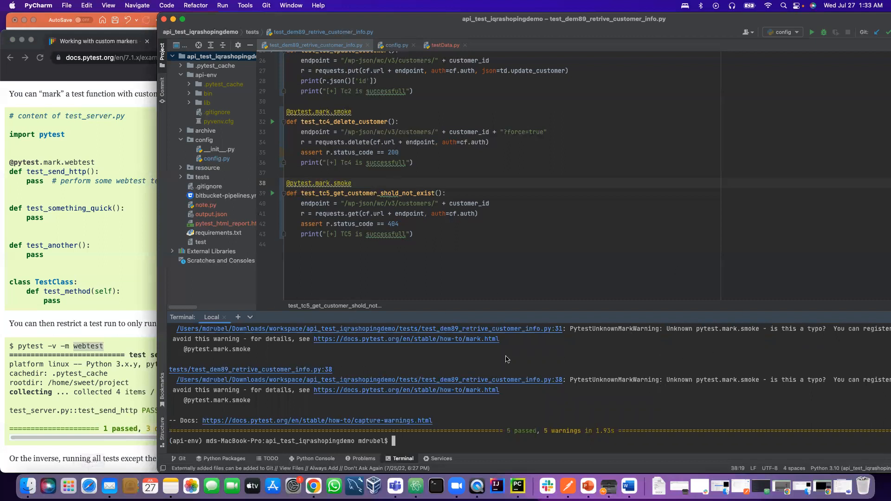
mouse_move(647, 375)
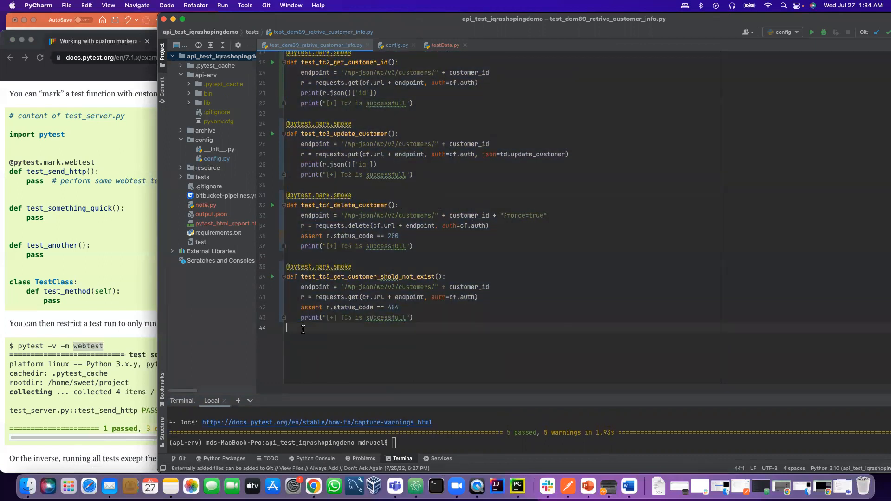
Step: Add a '# Regression test' comment line after test_tc5 in the test file
text(# Regression test)
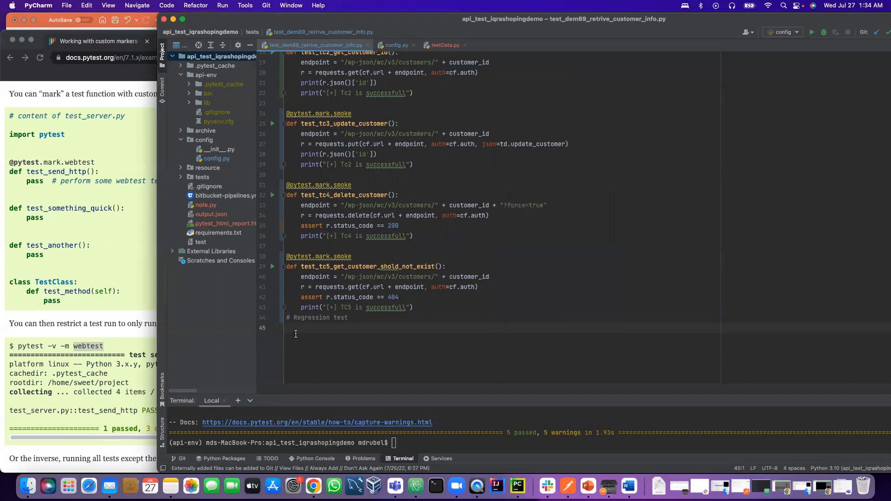
scroll(down, 3)
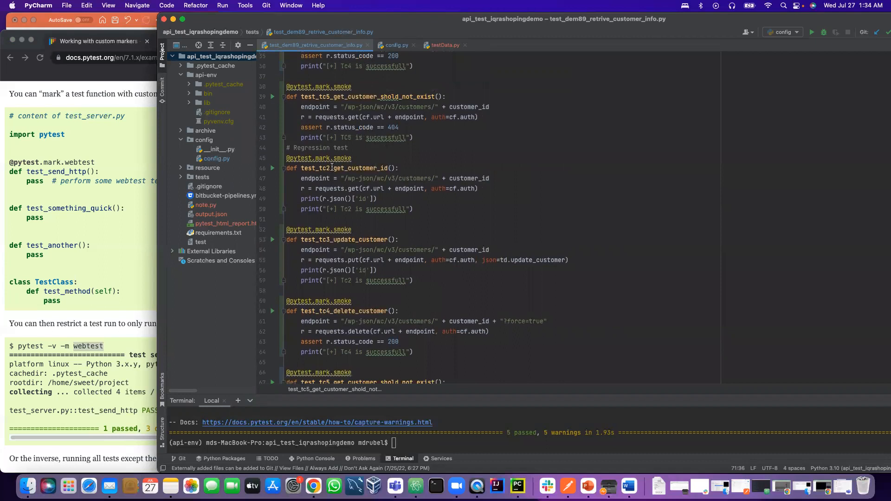
Step: Scroll through the pasted copies of the customer tests below the '# Regression test' comment
scroll(down, 3)
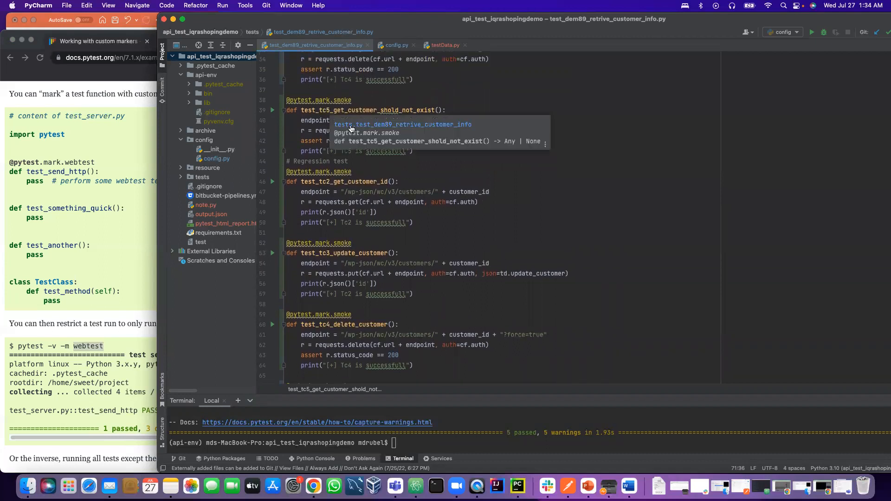
scroll(down, 3)
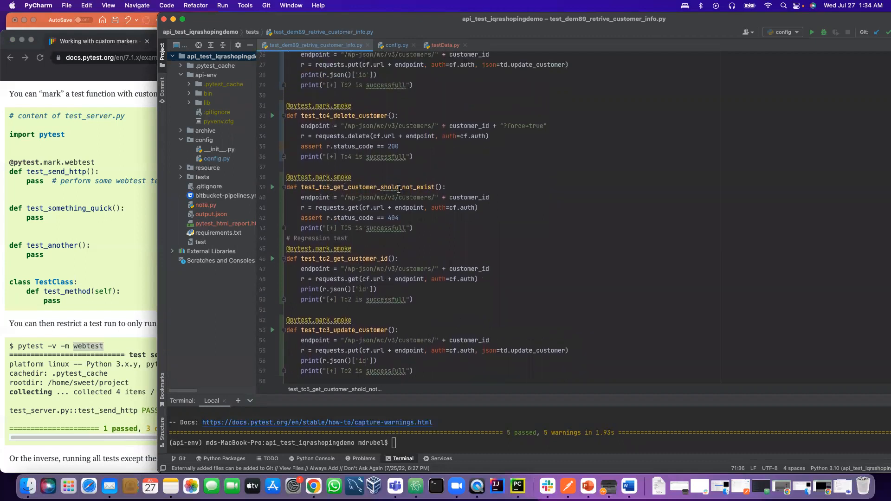
mouse_move(360, 190)
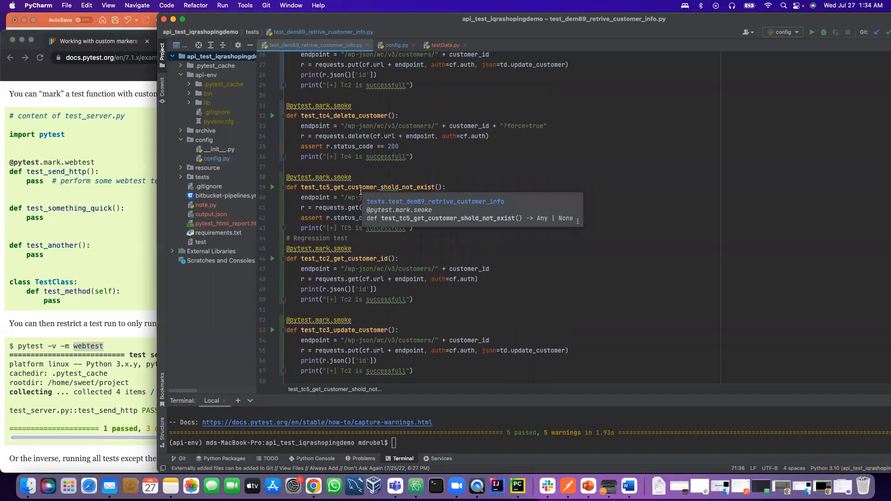
mouse_move(336, 207)
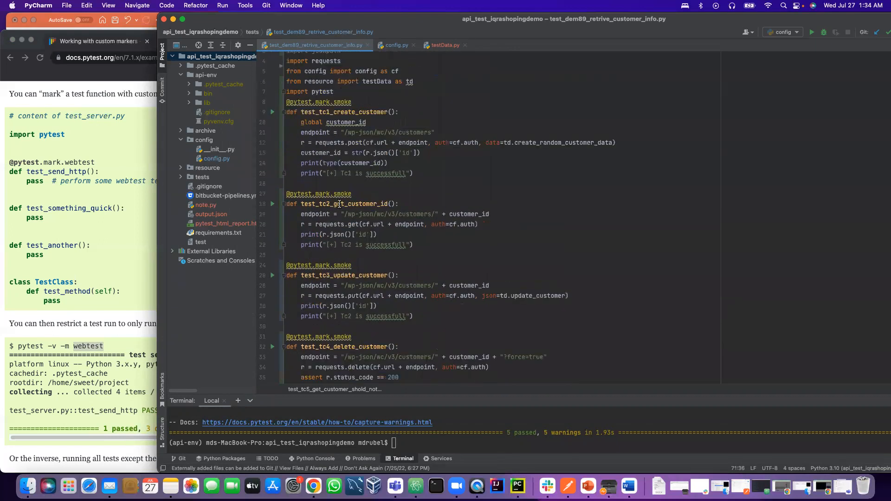
scroll(down, 3)
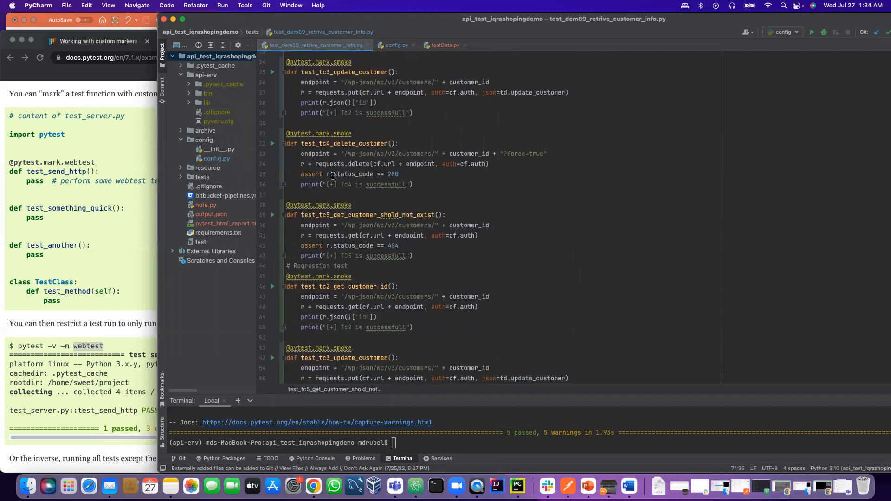
scroll(down, 3)
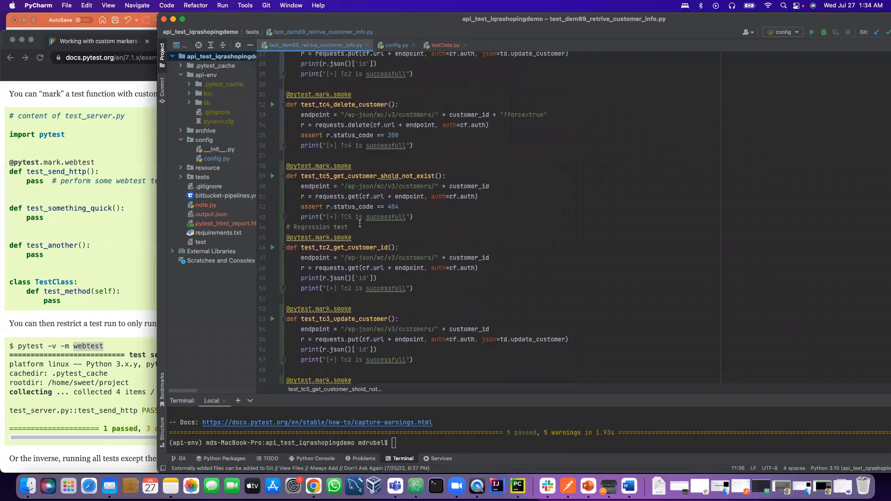
mouse_move(332, 222)
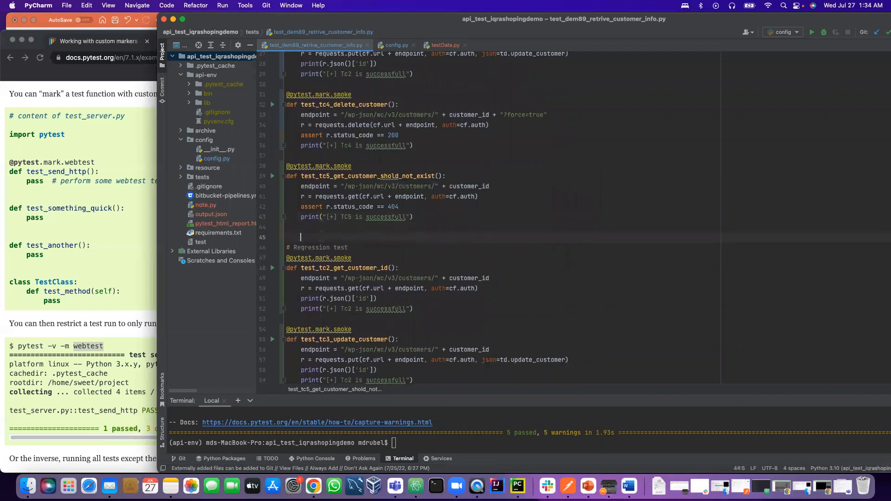
scroll(down, 3)
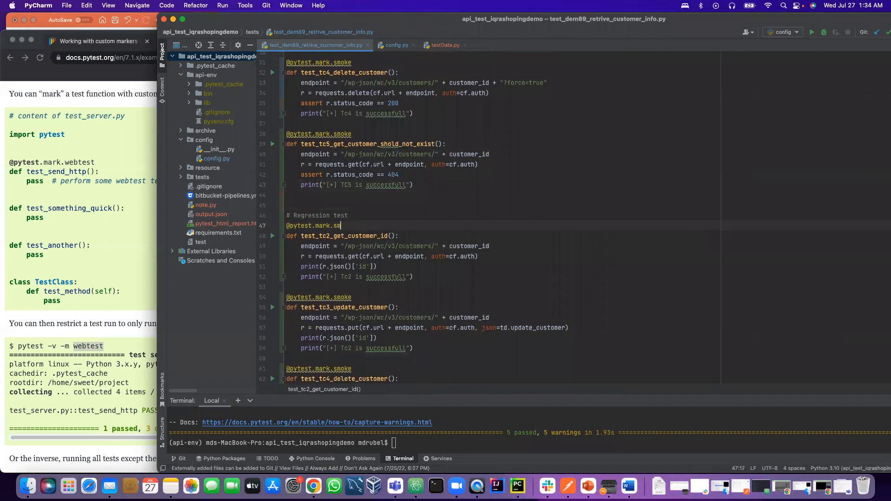
text(regressi)
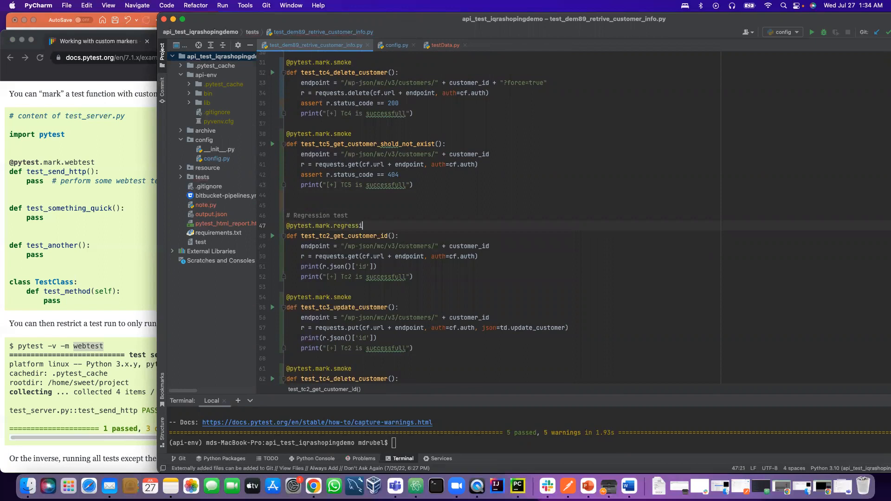
text(on)
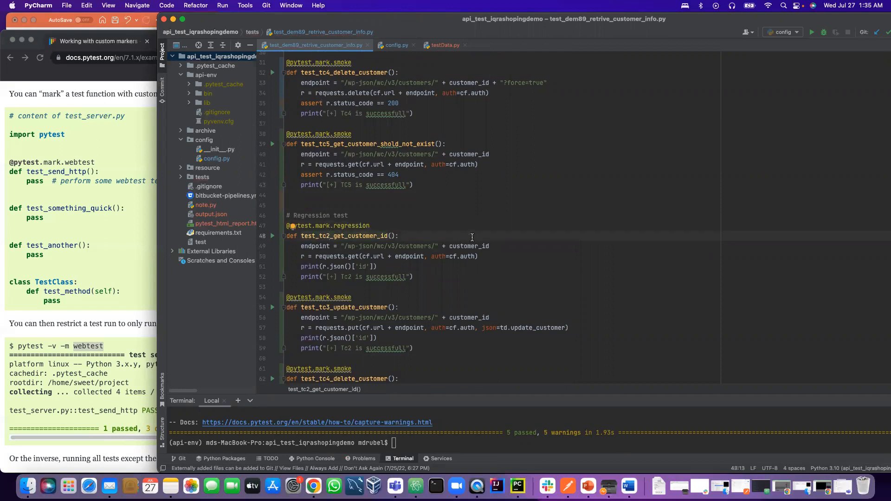
text(1)
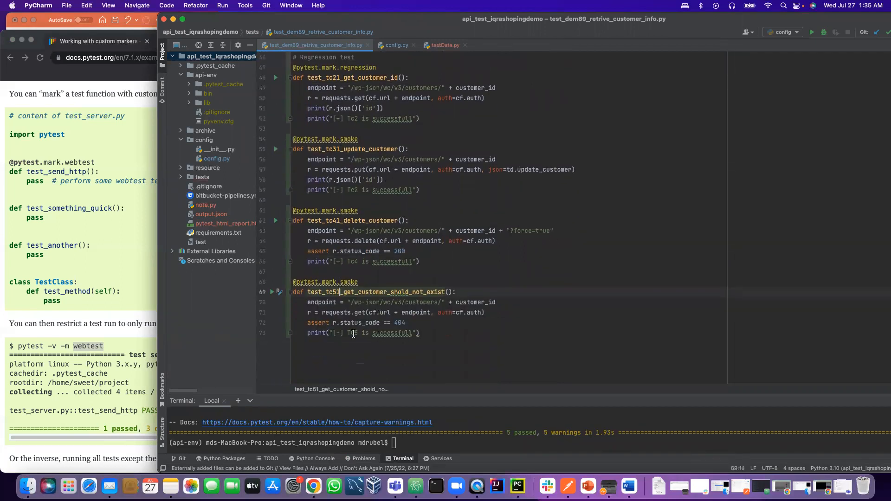
Step: Select the smoke marker above test_tc31 to replace it with the regression marker
scroll(down, 3)
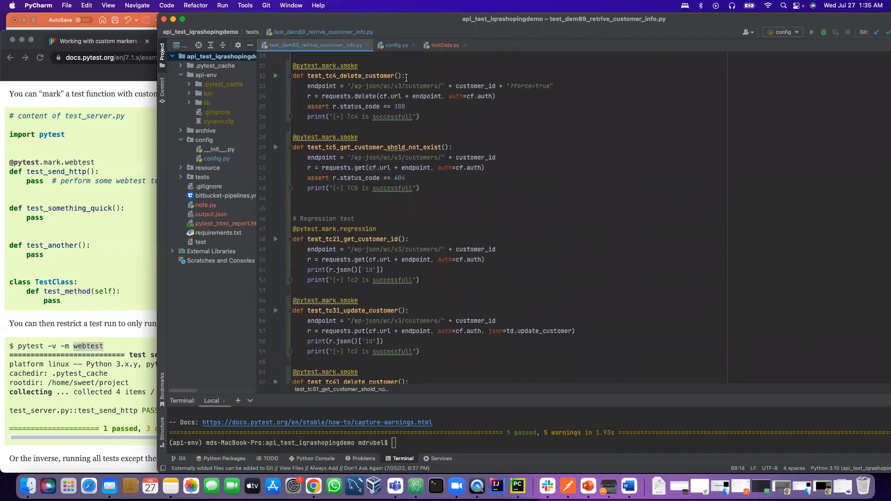
scroll(down, 3)
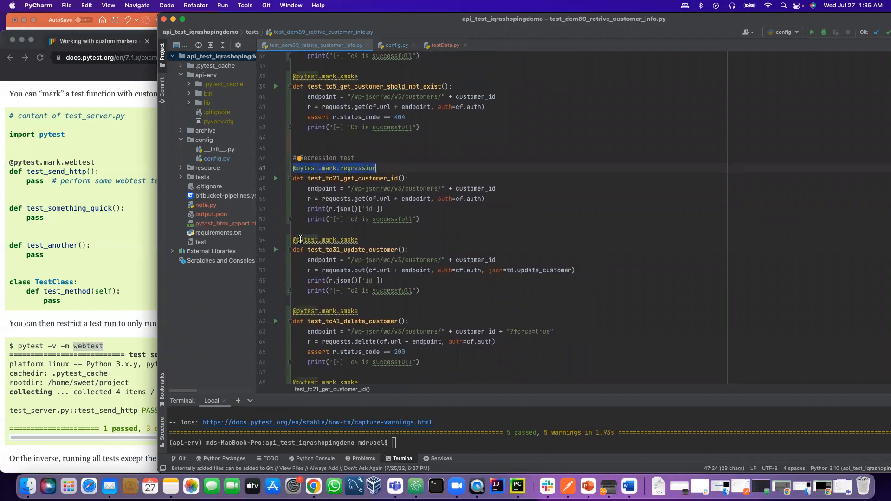
click(293, 239)
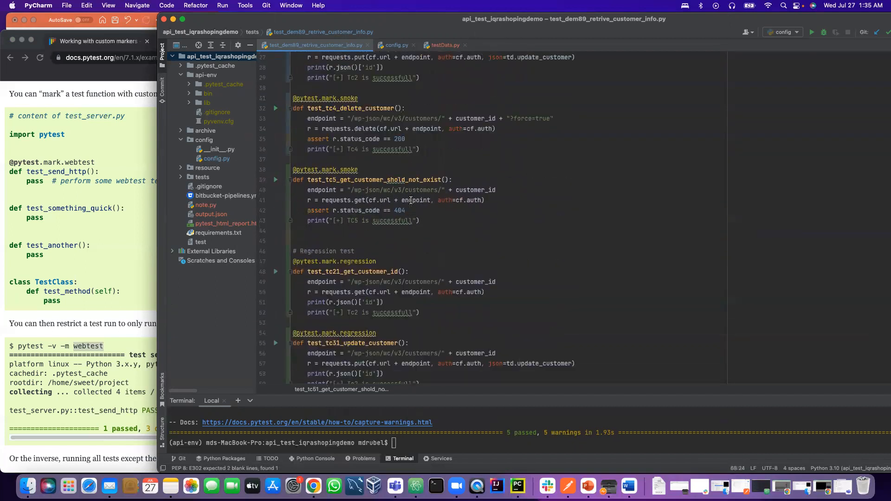
Step: Enter pytest -v -s -m smoke at the terminal prompt, correcting the marker name, without running it
scroll(down, 3)
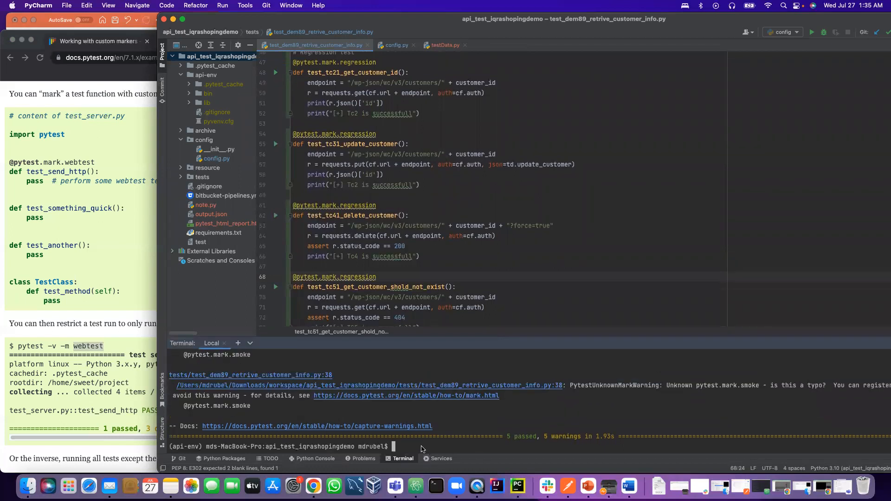
text(pytest -v -s -m smoke)
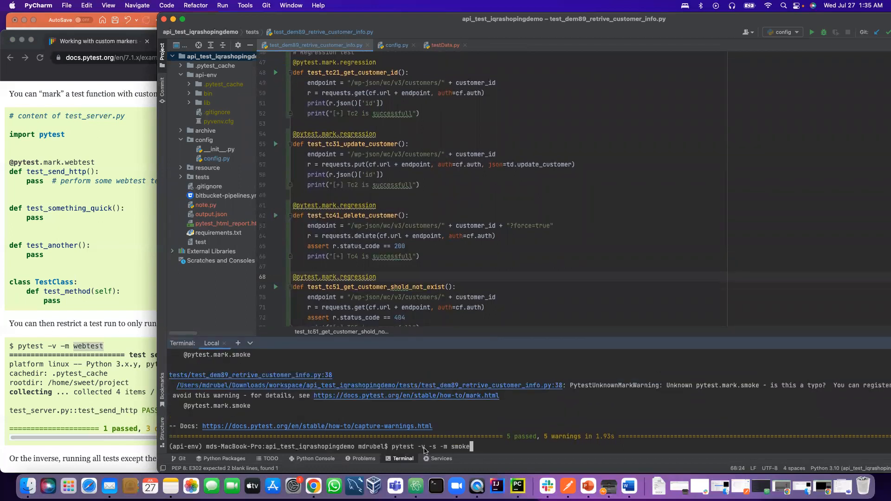
key(Backspace)
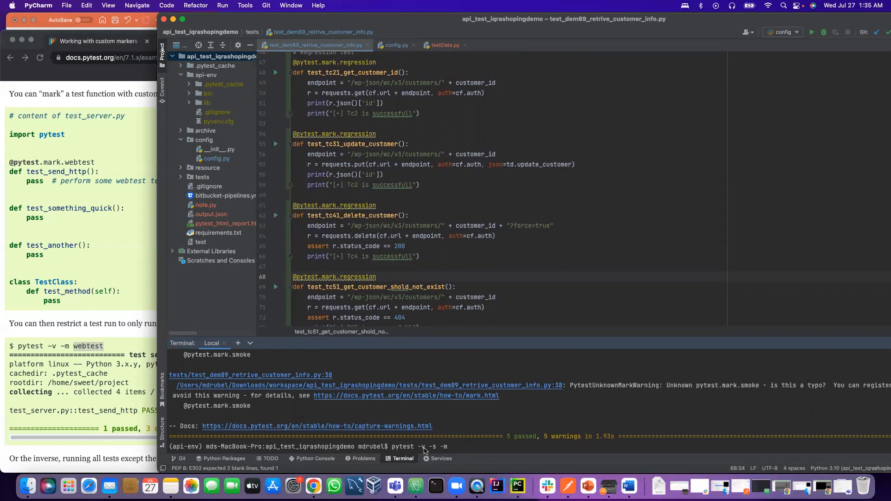
text(smo)
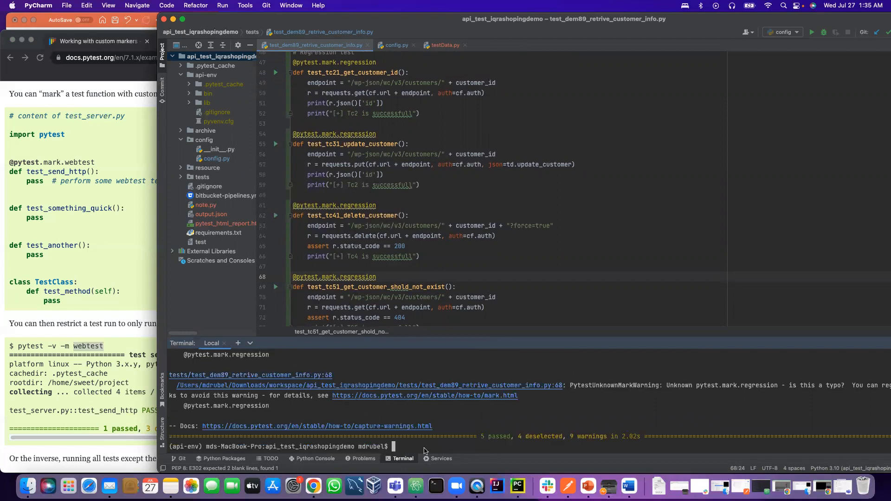
text(pytest -v -s -m smoke)
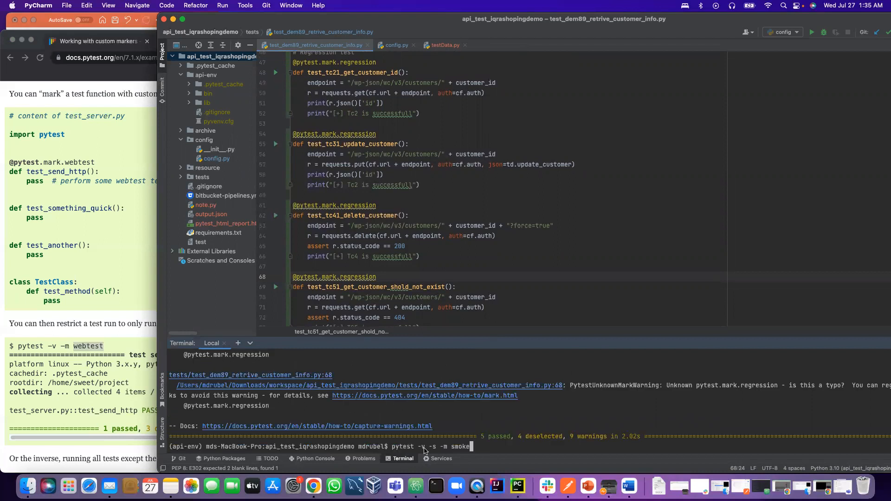
mouse_move(483, 287)
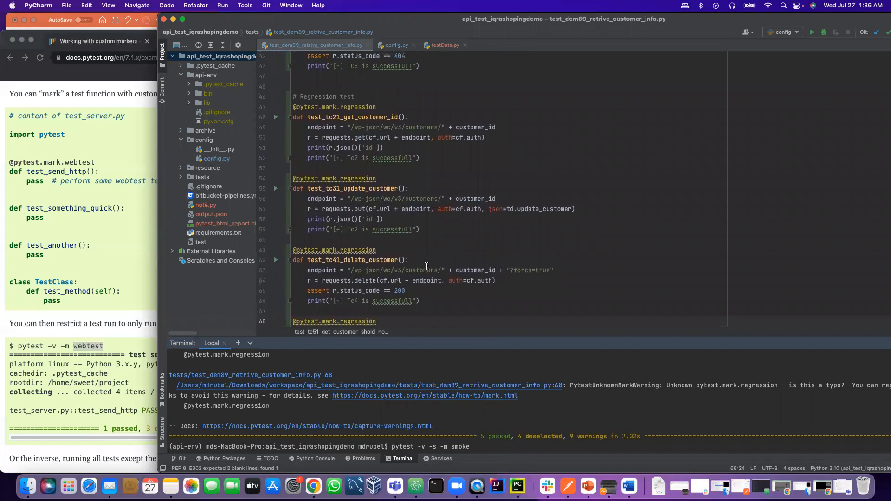
Step: Locate and select the whole test_tc1_create_customer function for copying
scroll(down, 3)
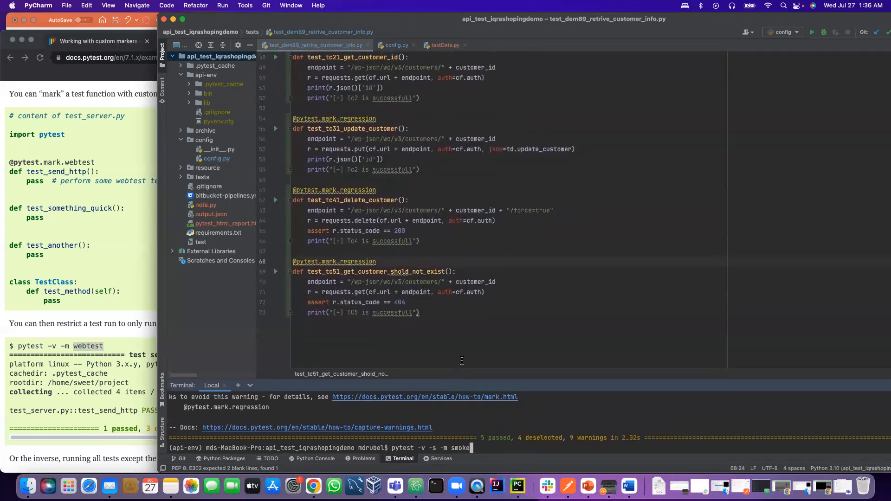
scroll(up, 3)
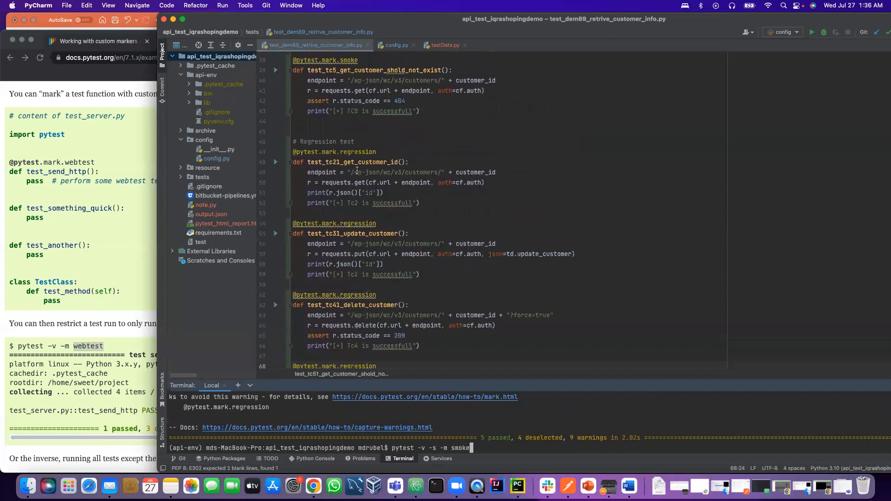
mouse_move(463, 195)
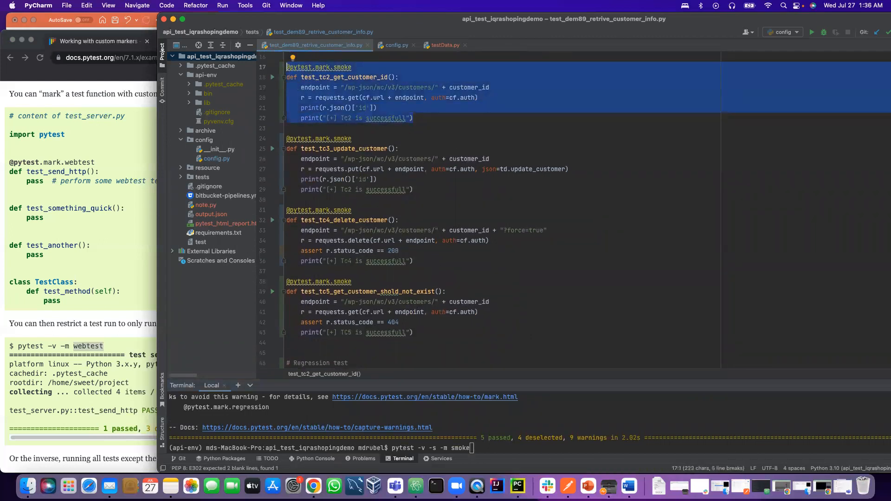
scroll(down, 3)
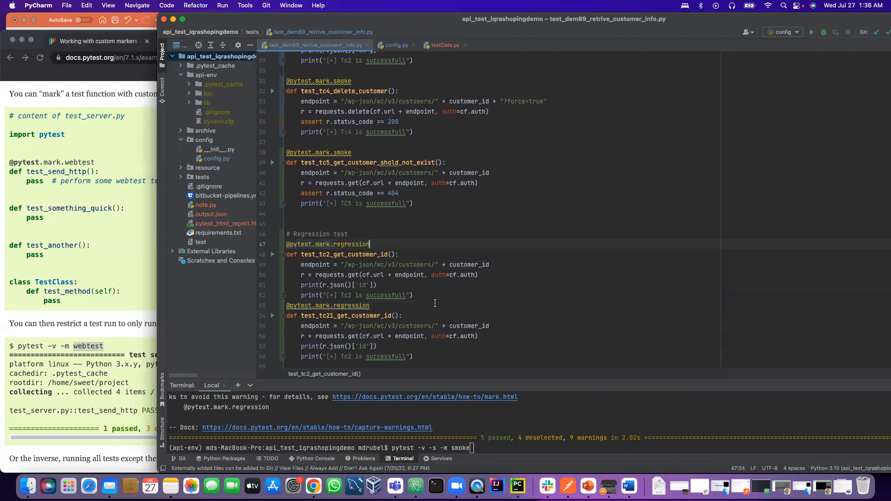
scroll(down, 3)
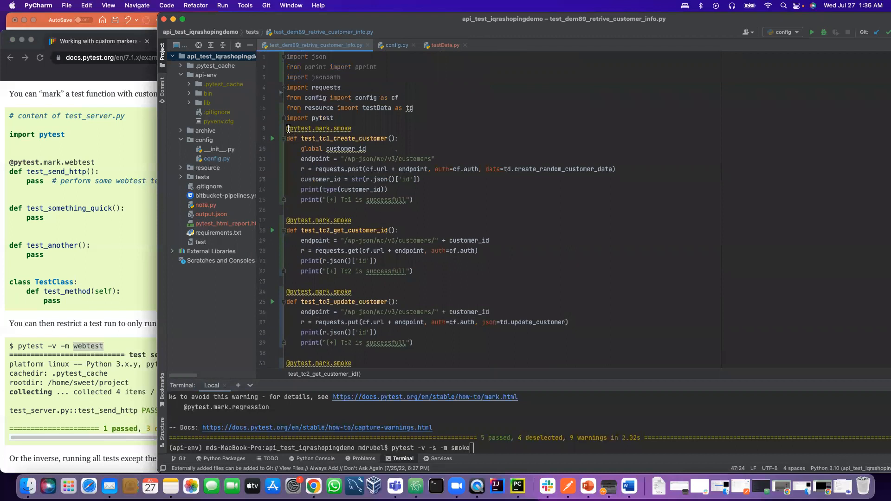
drag(290, 129, 414, 199)
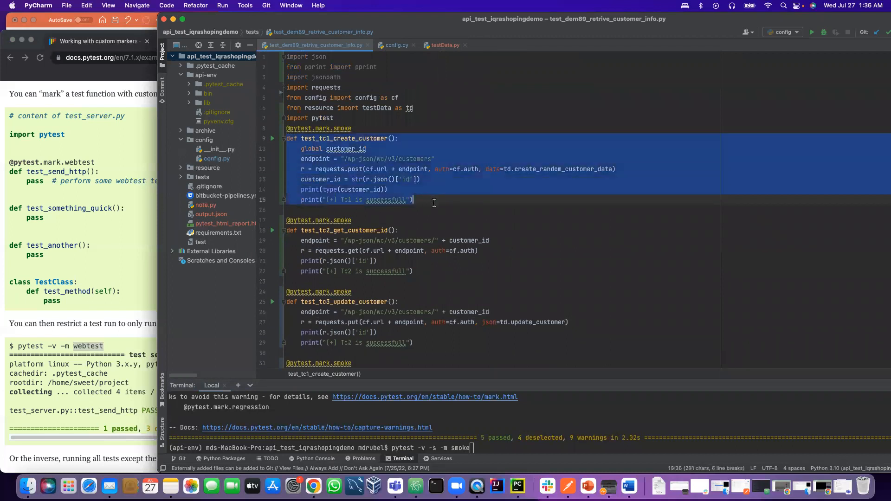
scroll(down, 3)
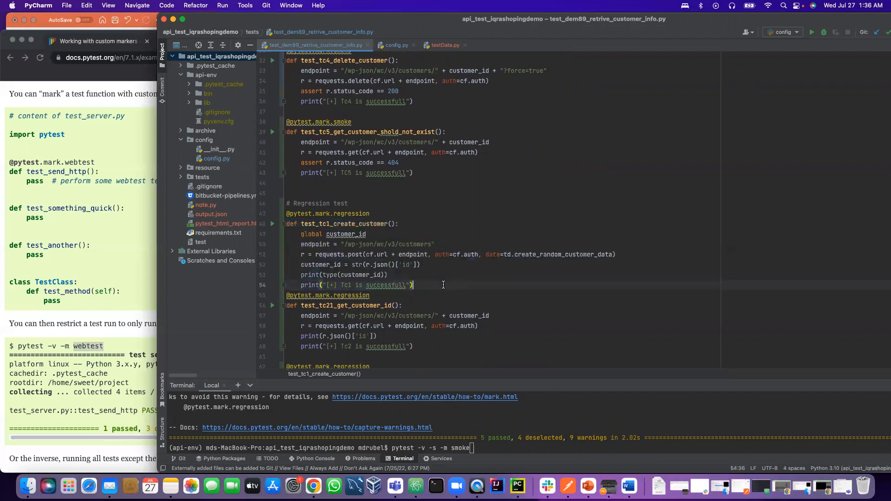
mouse_move(430, 217)
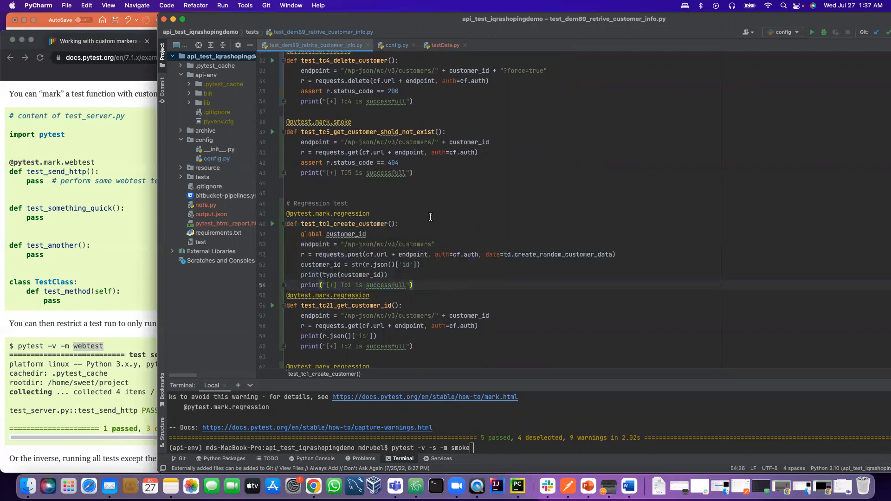
mouse_move(328, 223)
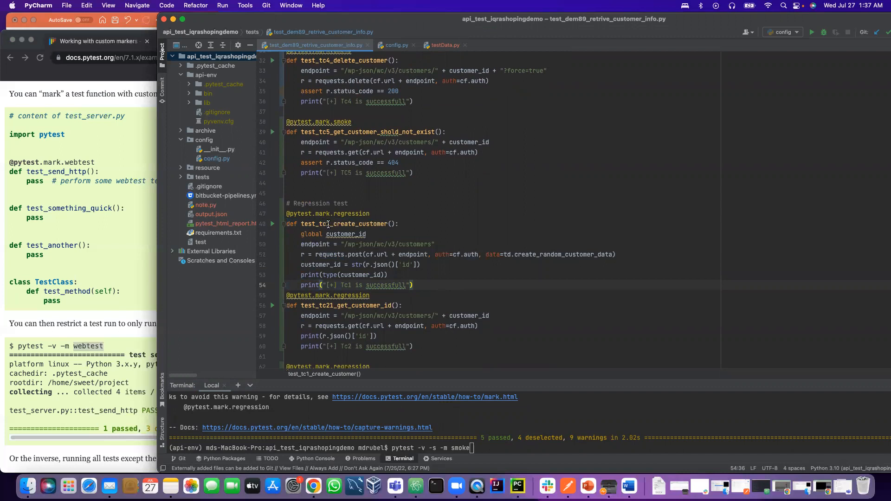
text(11)
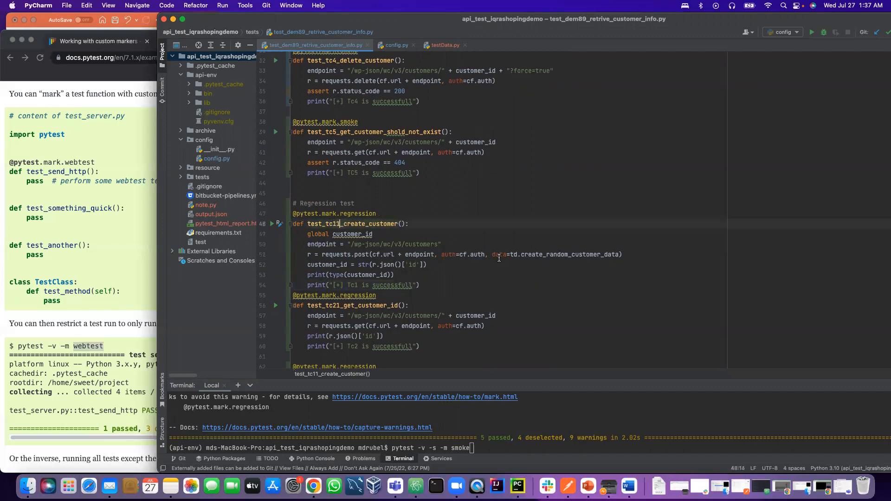
scroll(down, 3)
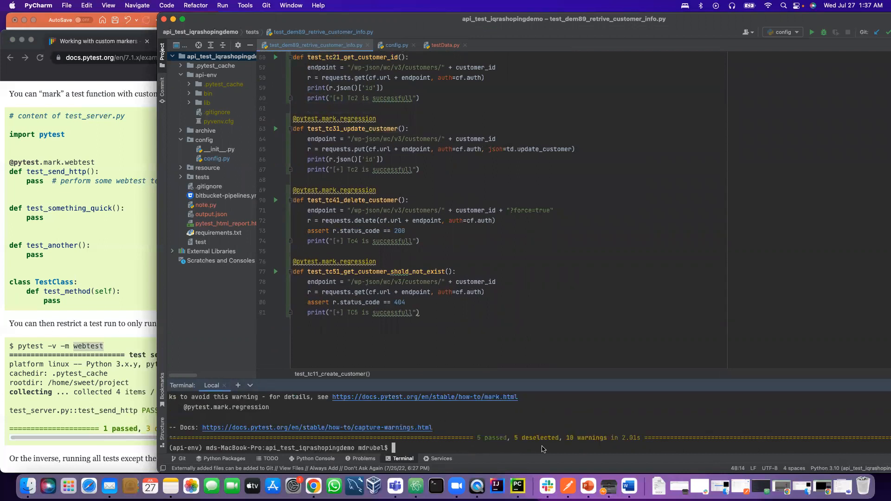
mouse_move(461, 447)
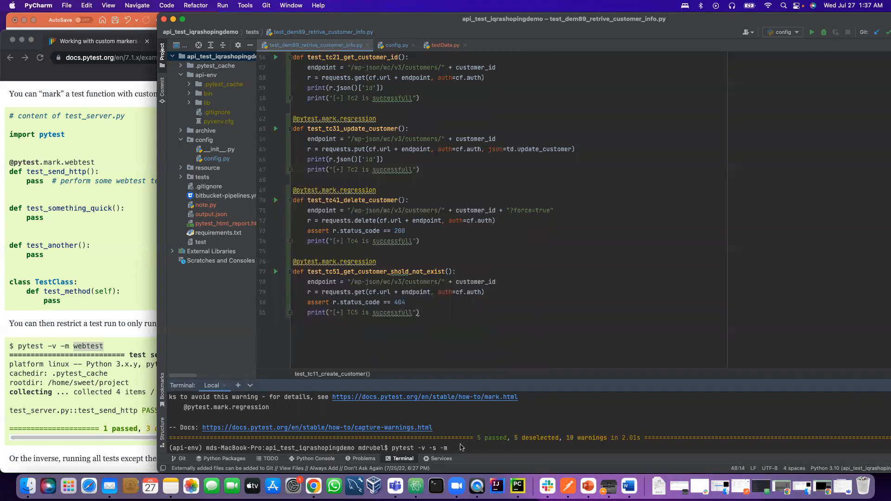
Step: Run pytest -v -s -m smoke for 5 passed, 5 deselected, then begin typing at the fresh prompt
text(re)
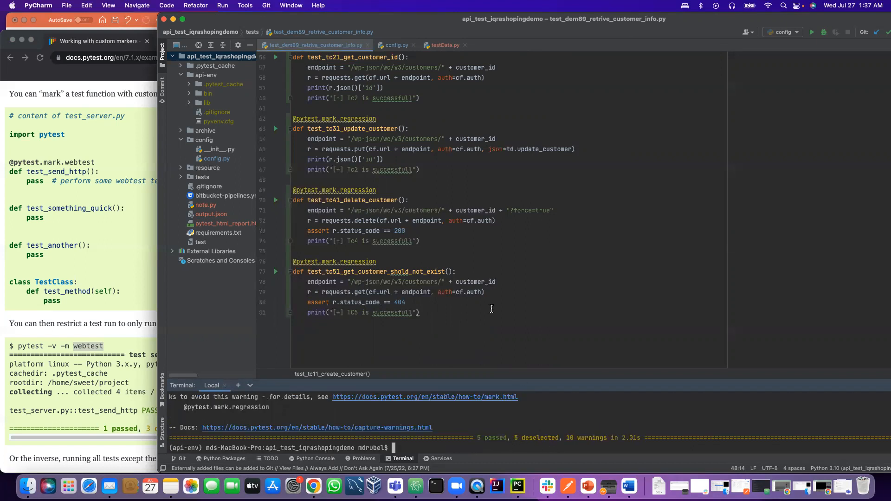
mouse_move(418, 257)
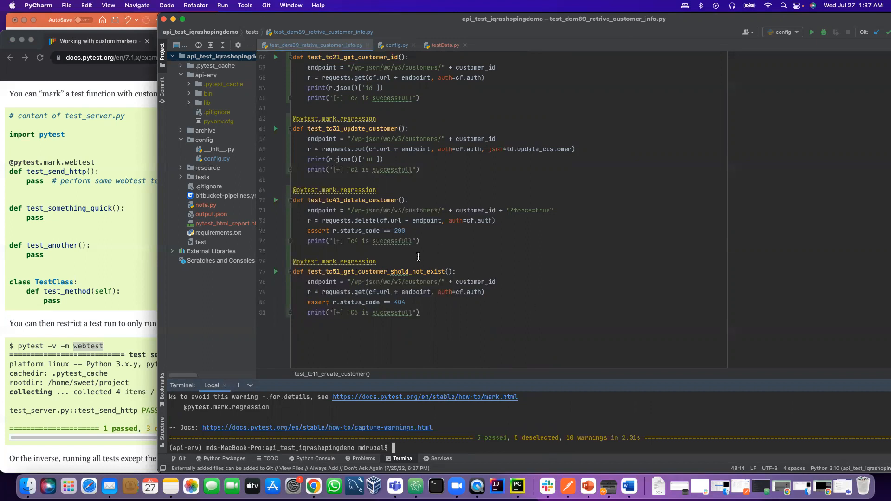
mouse_move(339, 259)
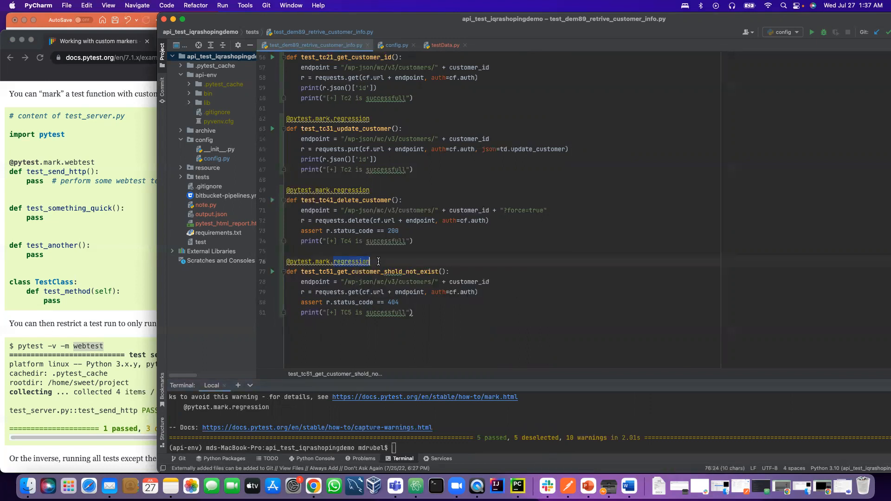
Step: Copy the word regression and run pytest -v -s -m regression, deselecting all 10 tests
right_click(378, 261)
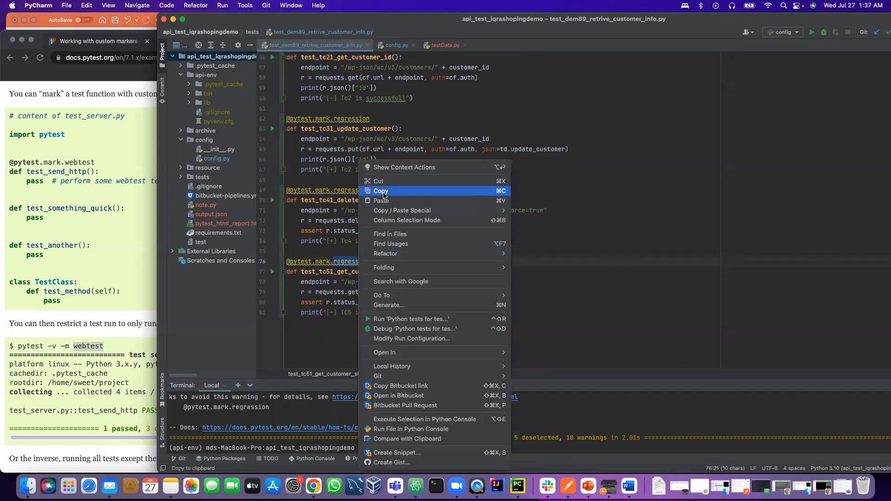
click(381, 191)
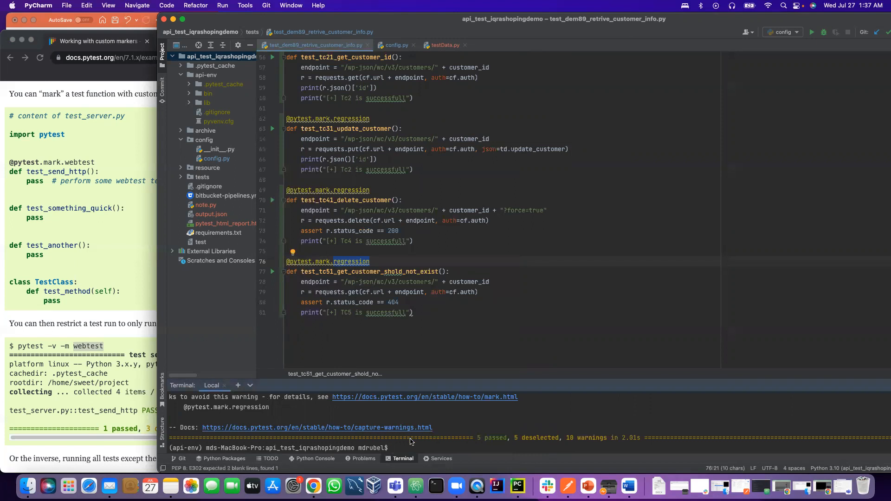
text(pytest -v -s -m regression)
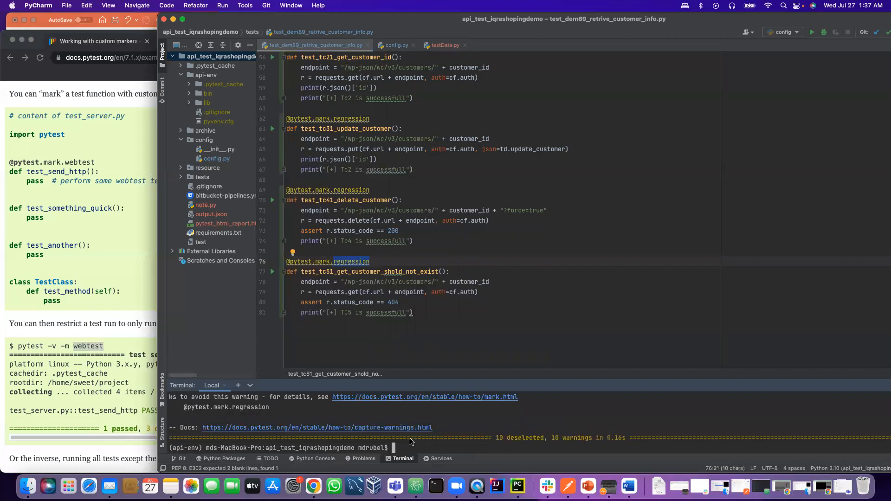
mouse_move(466, 291)
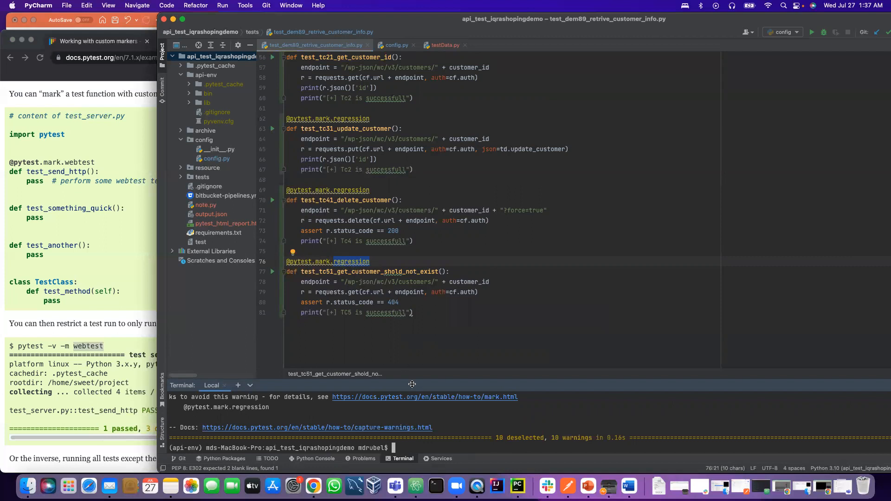
mouse_move(399, 327)
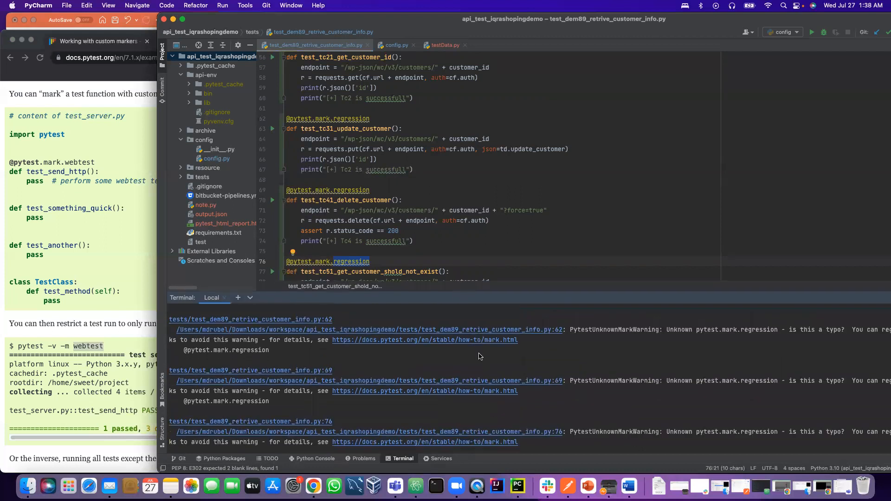
mouse_move(602, 362)
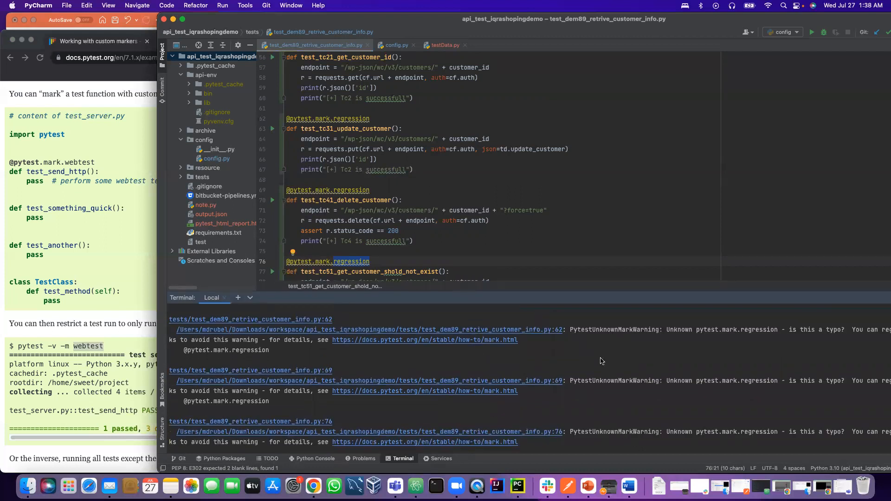
mouse_move(609, 362)
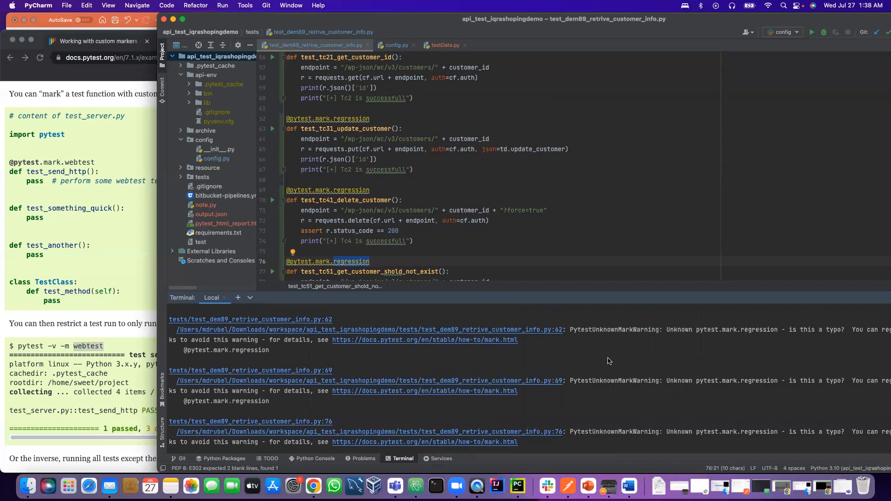